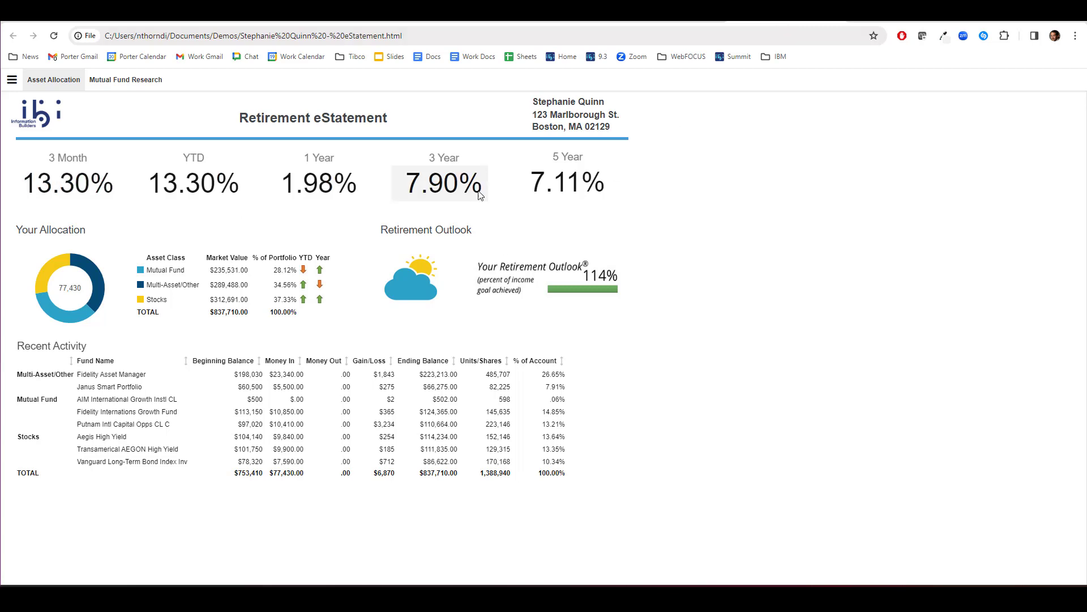
mouse_move(143, 244)
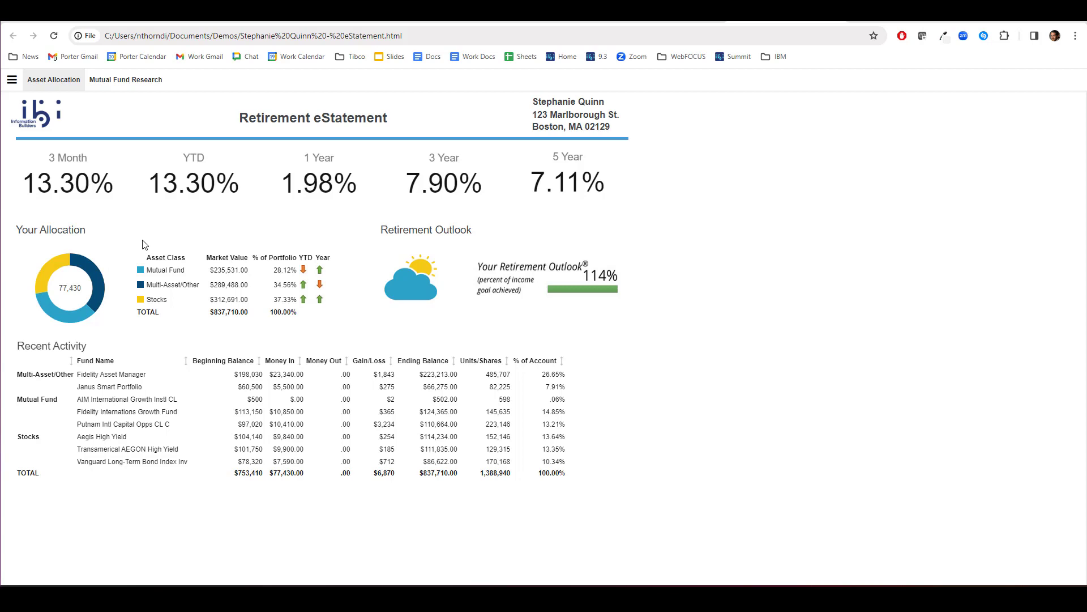
mouse_move(244, 374)
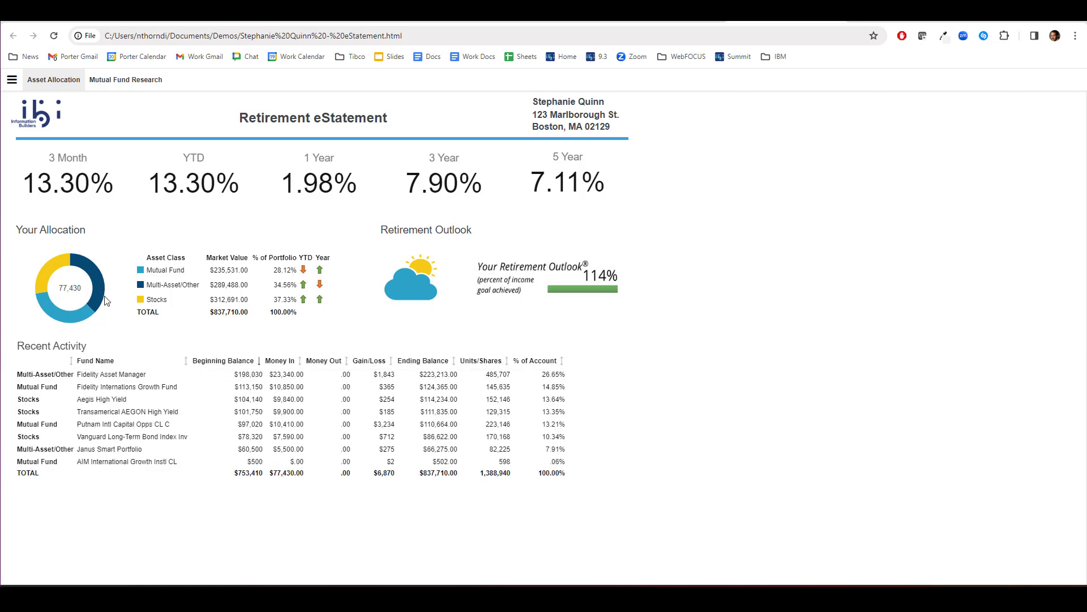
- Select a donut slice, switch to Mutual Fund Research, and open the Fund Name column options
click(93, 277)
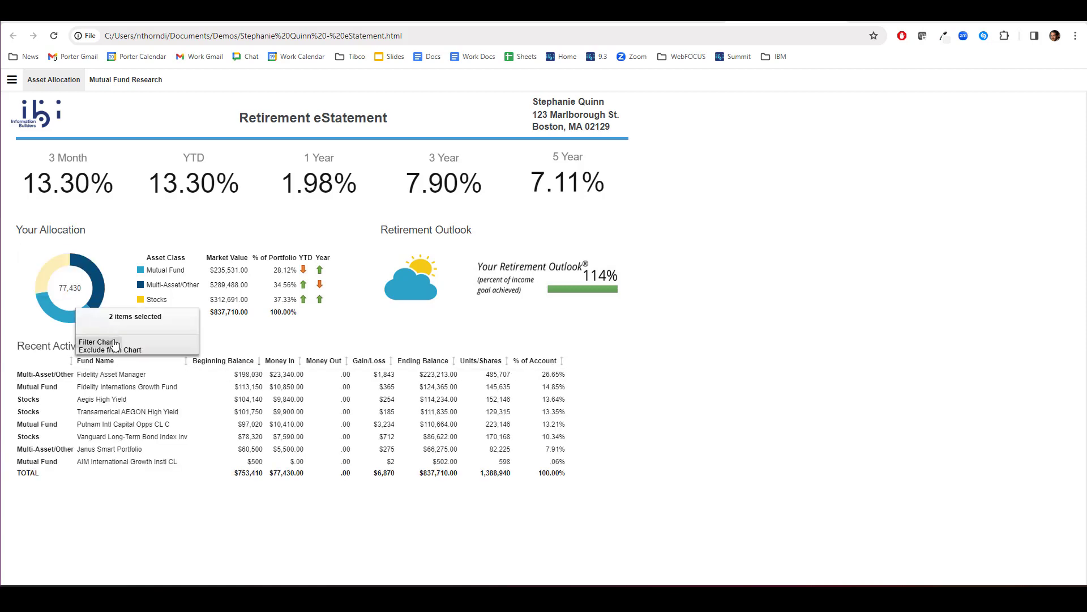
click(126, 79)
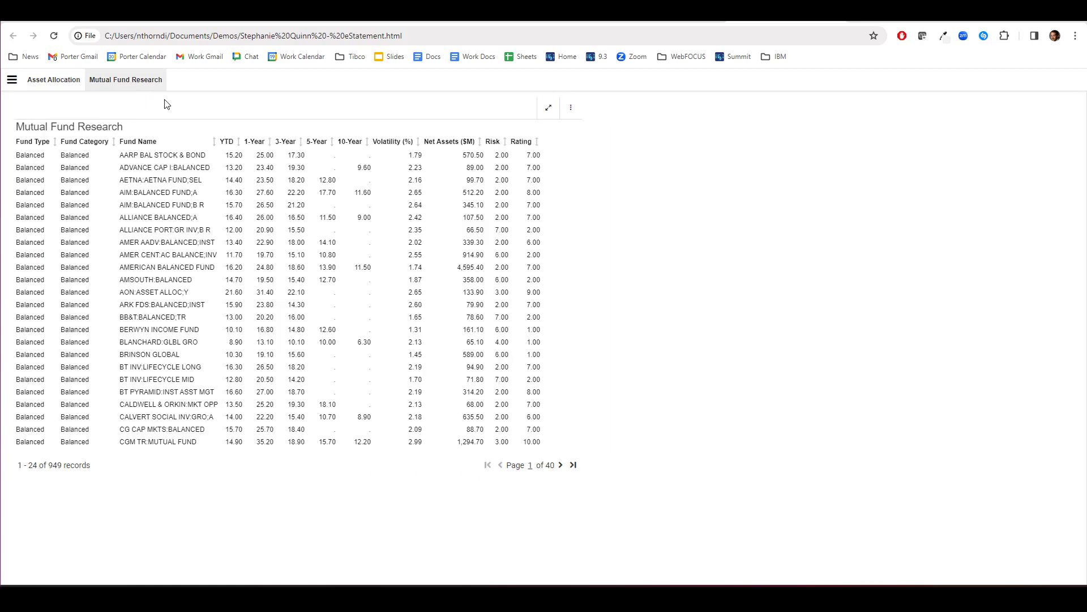
click(137, 142)
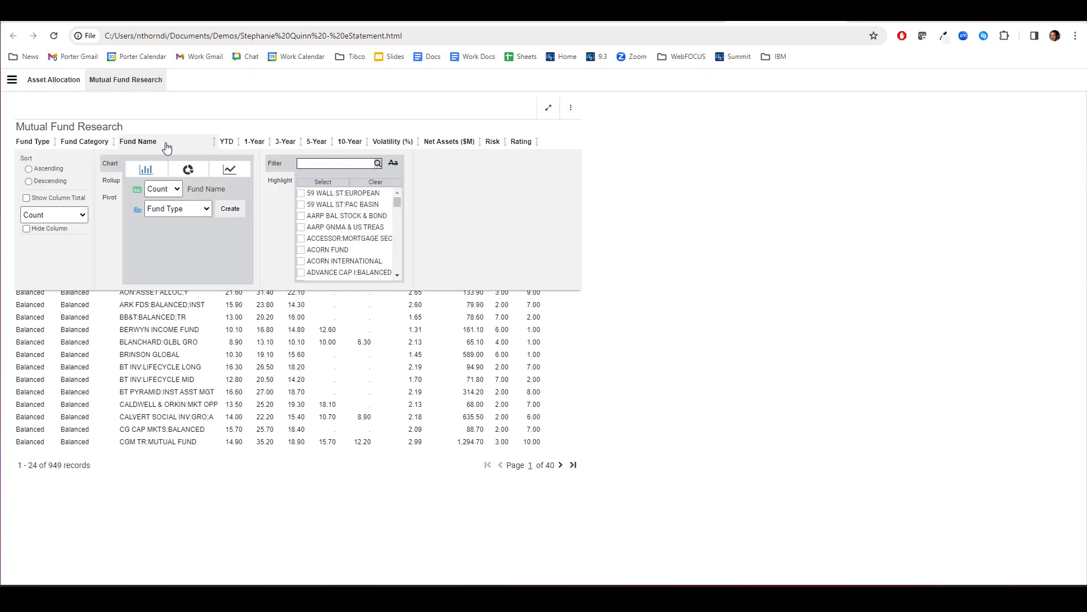
mouse_move(876, 53)
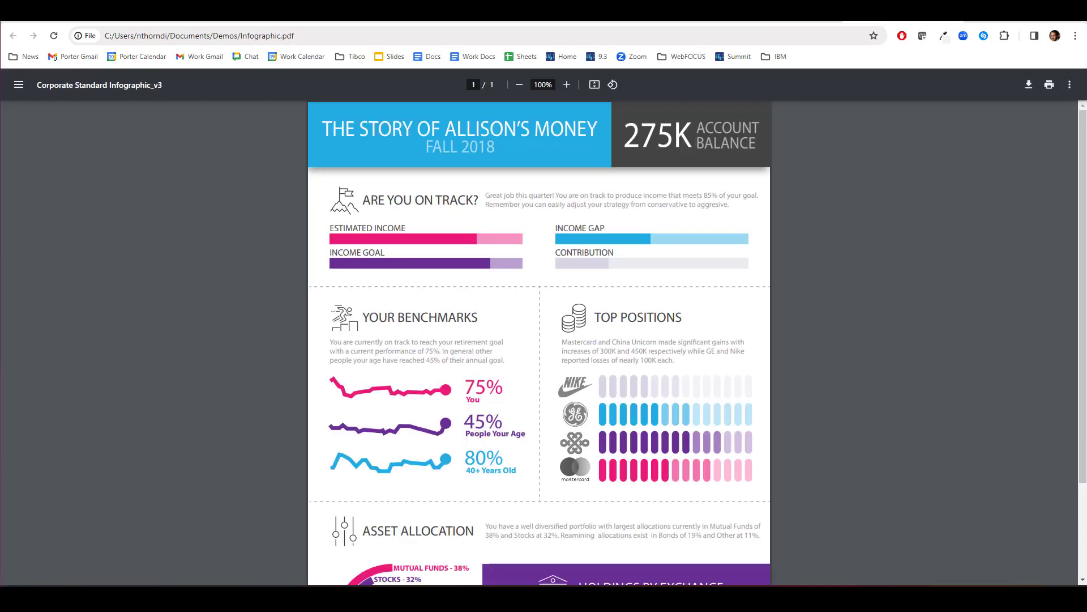
mouse_move(523, 256)
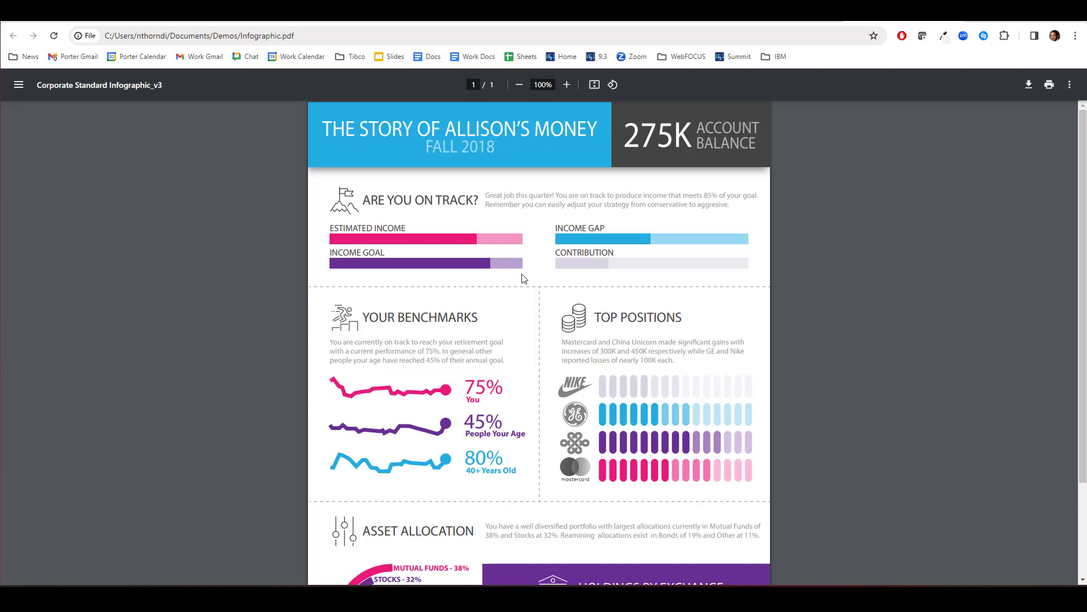
mouse_move(782, 21)
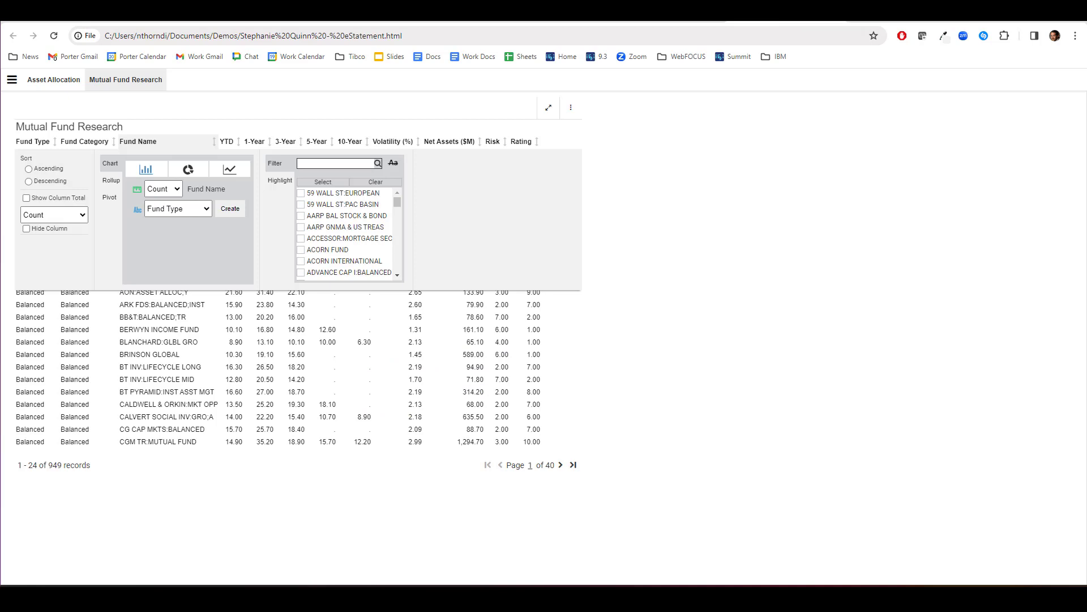
- Switch to the WebFOCUS Hub tab showing My Content
click(52, 80)
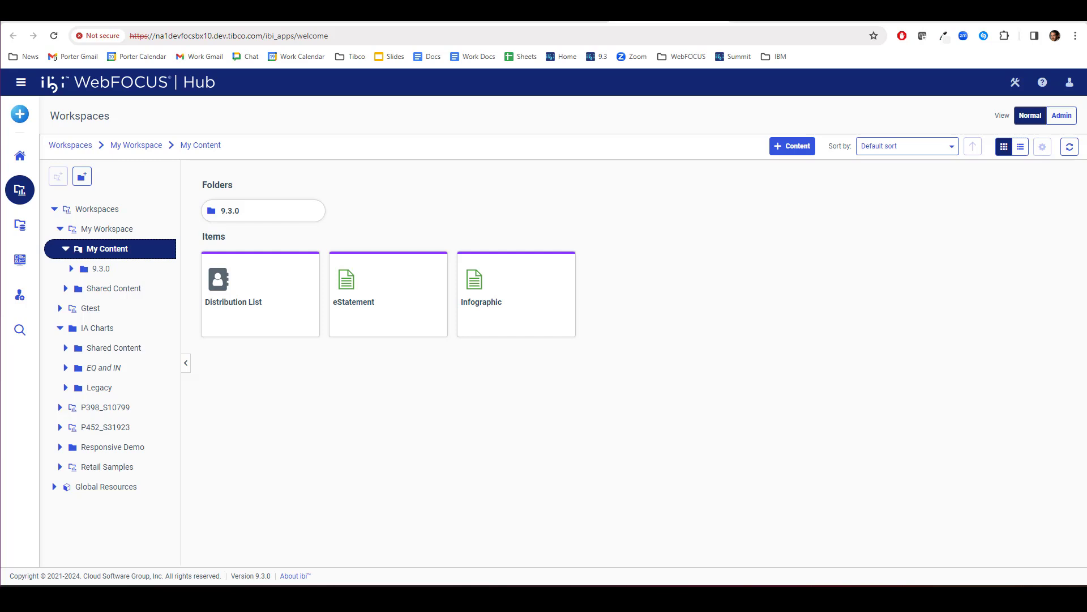
mouse_move(668, 25)
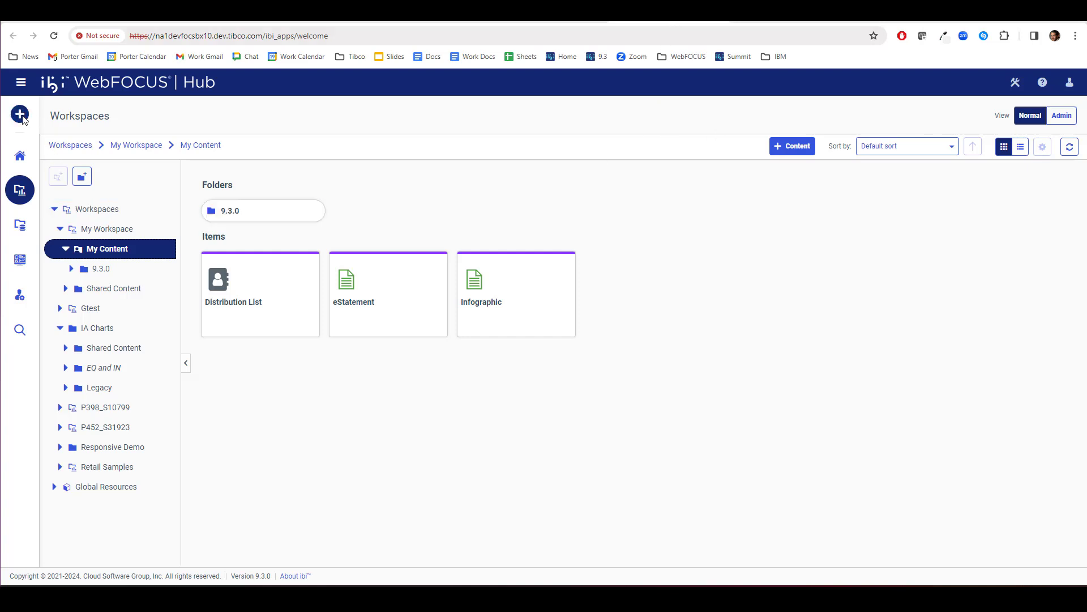
- Create a new Email distribution list via ReportCaster, cancelling the list import
click(19, 115)
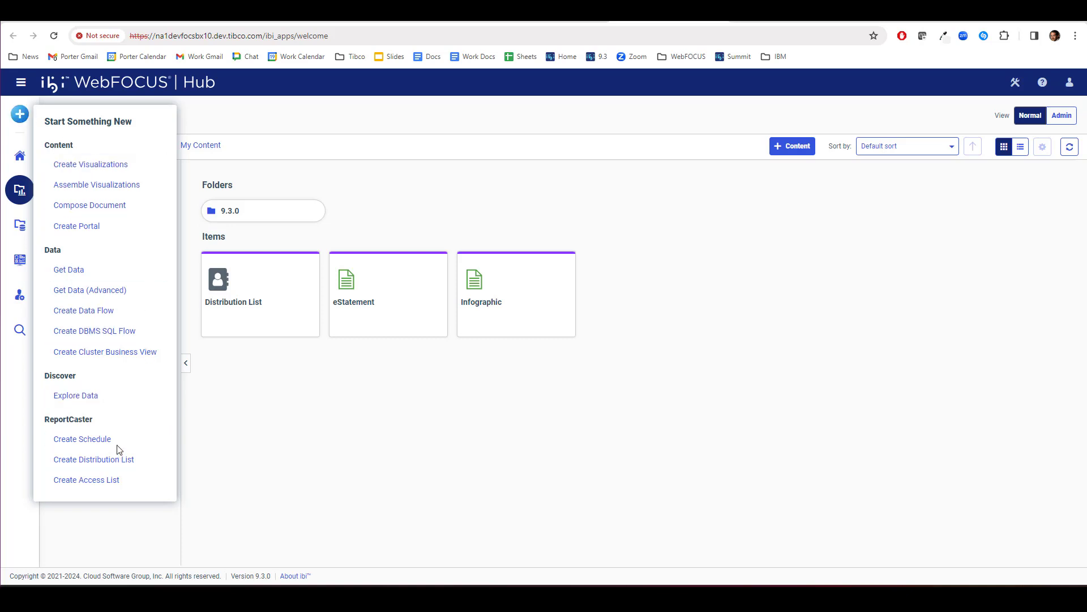
mouse_move(93, 460)
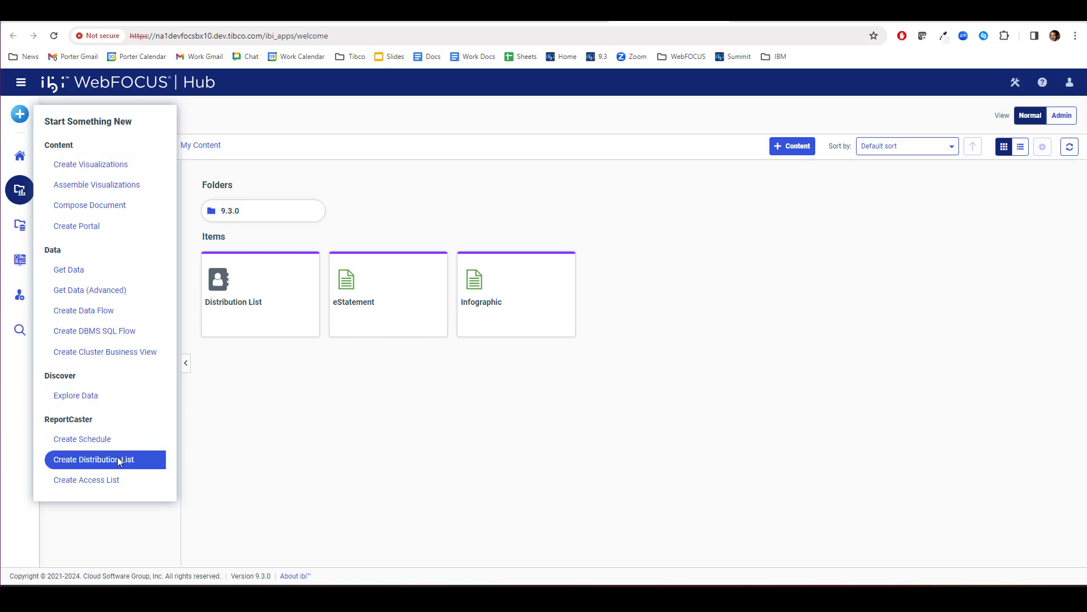
click(91, 459)
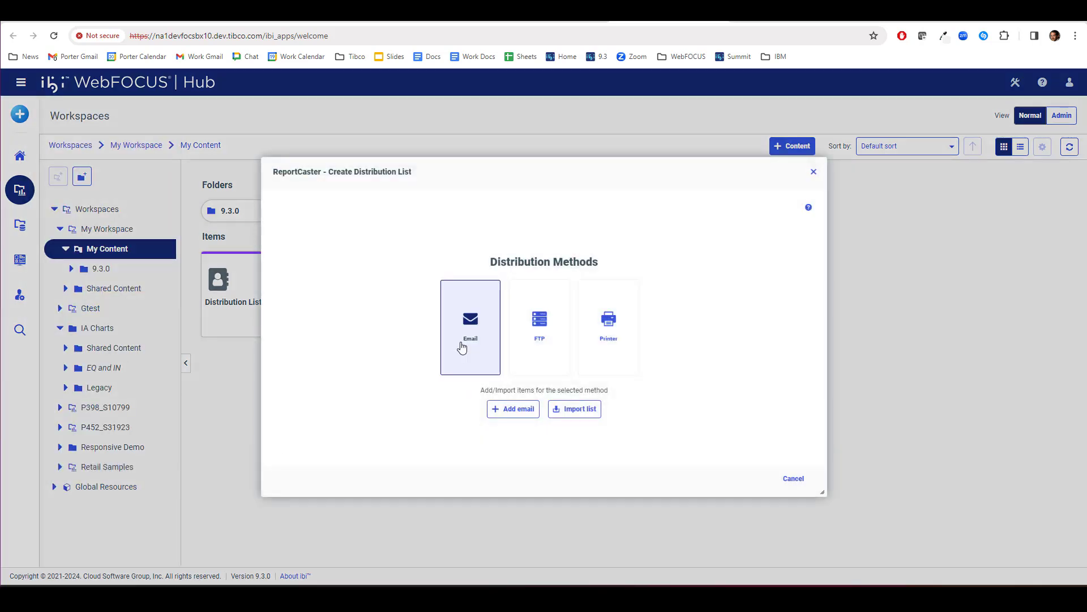
mouse_move(467, 367)
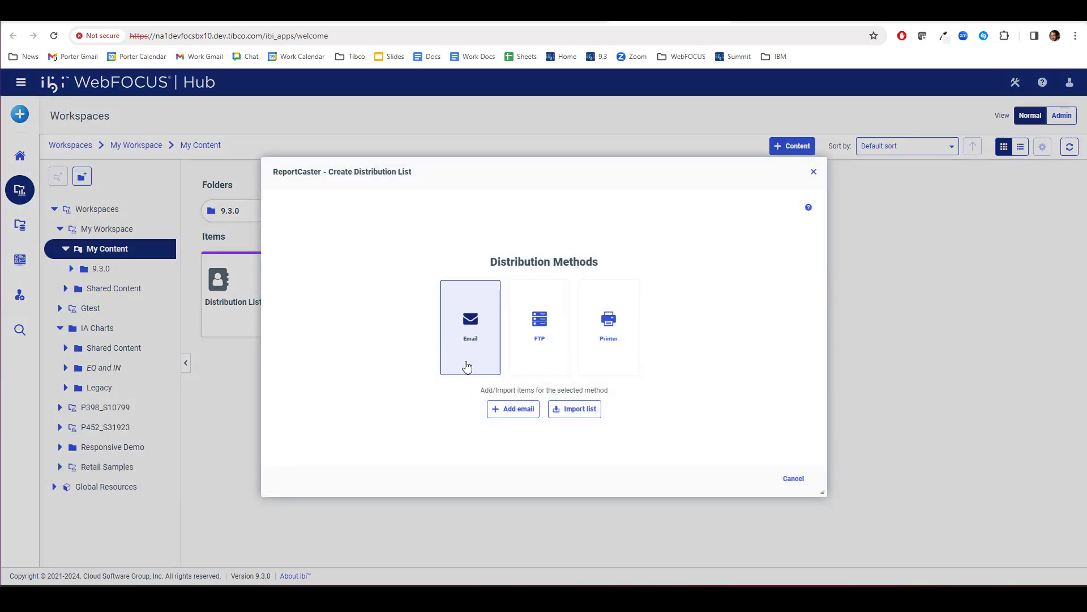
click(470, 327)
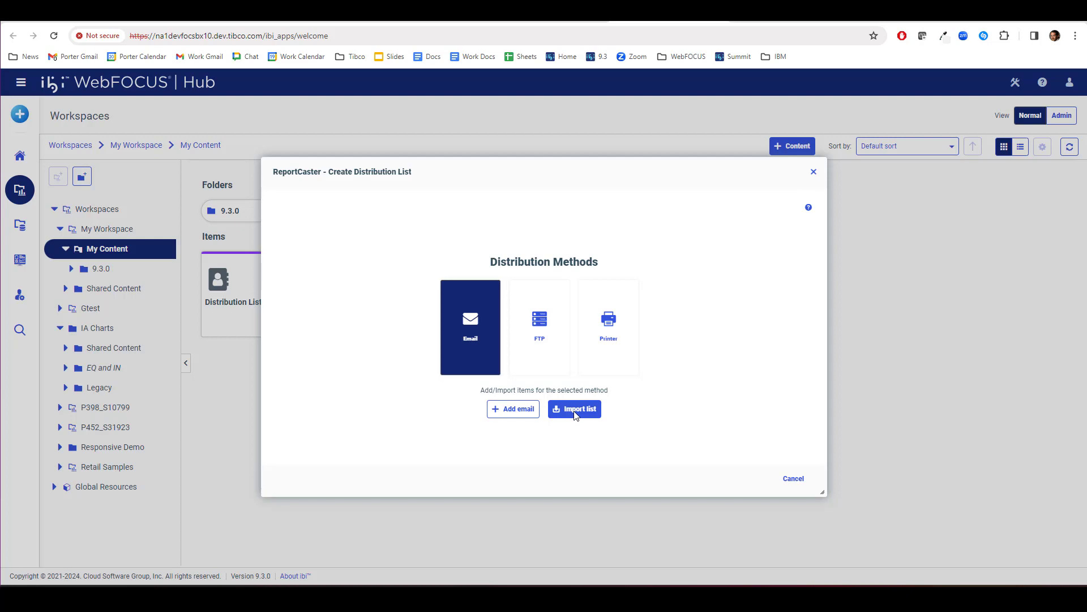
click(574, 409)
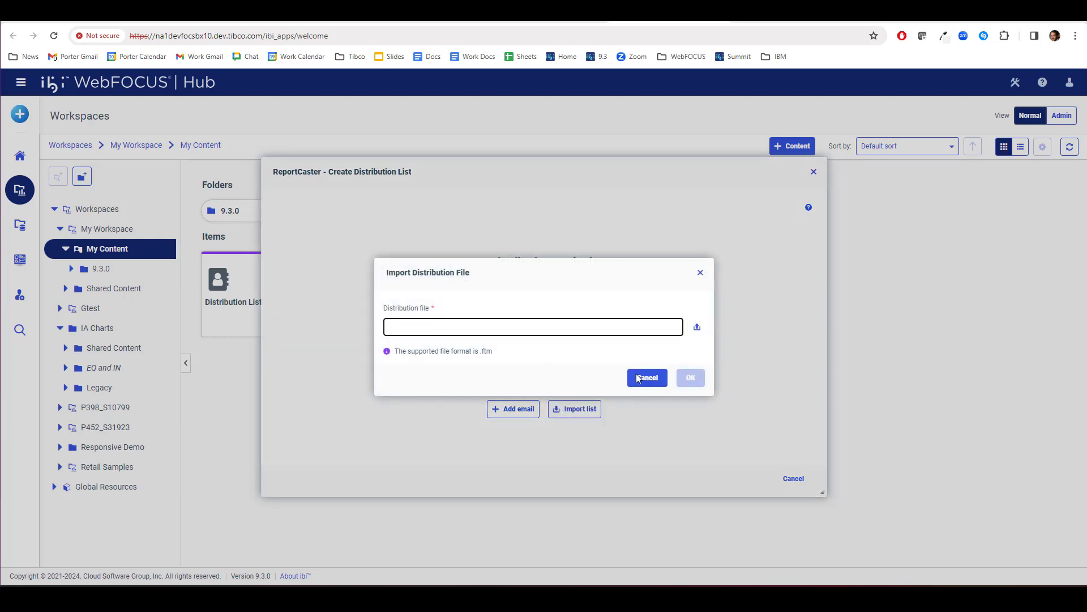
click(646, 377)
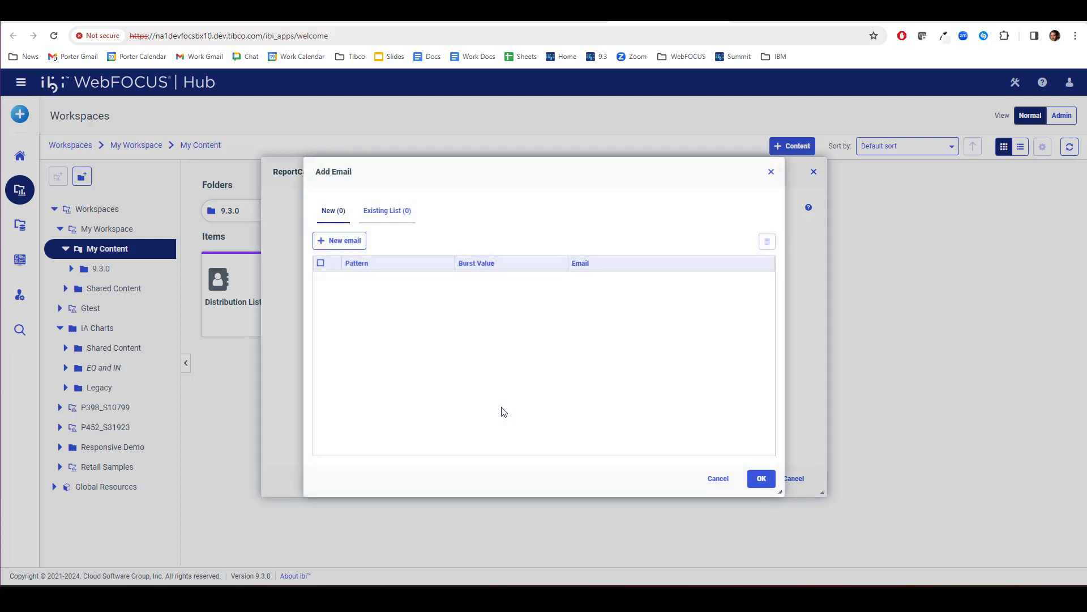
- Add a Wildcard recipient for burst value pt10059 with its cloud.co email address
click(339, 240)
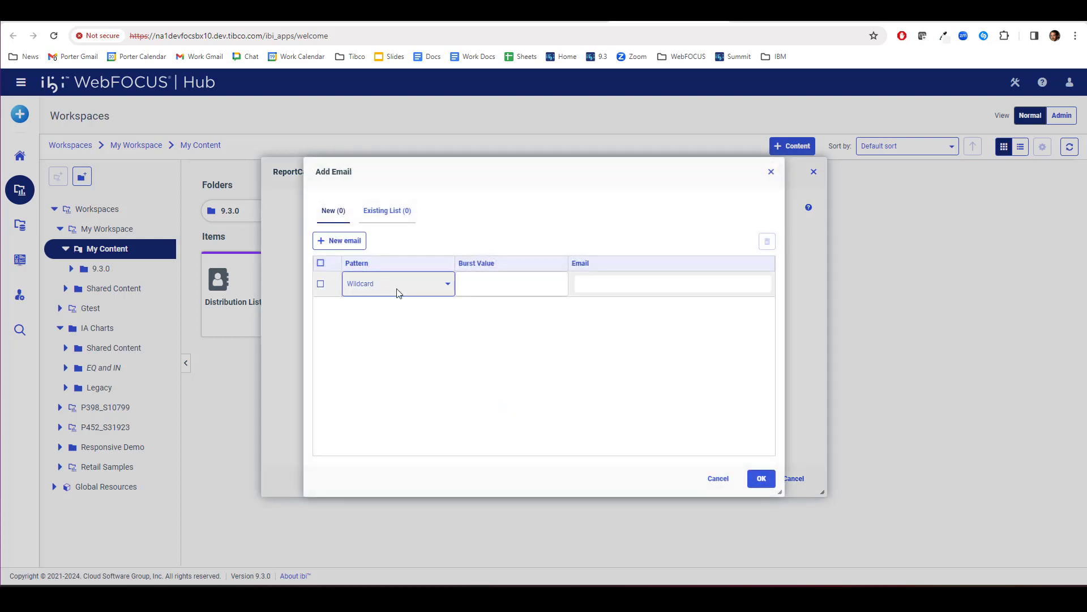
click(447, 284)
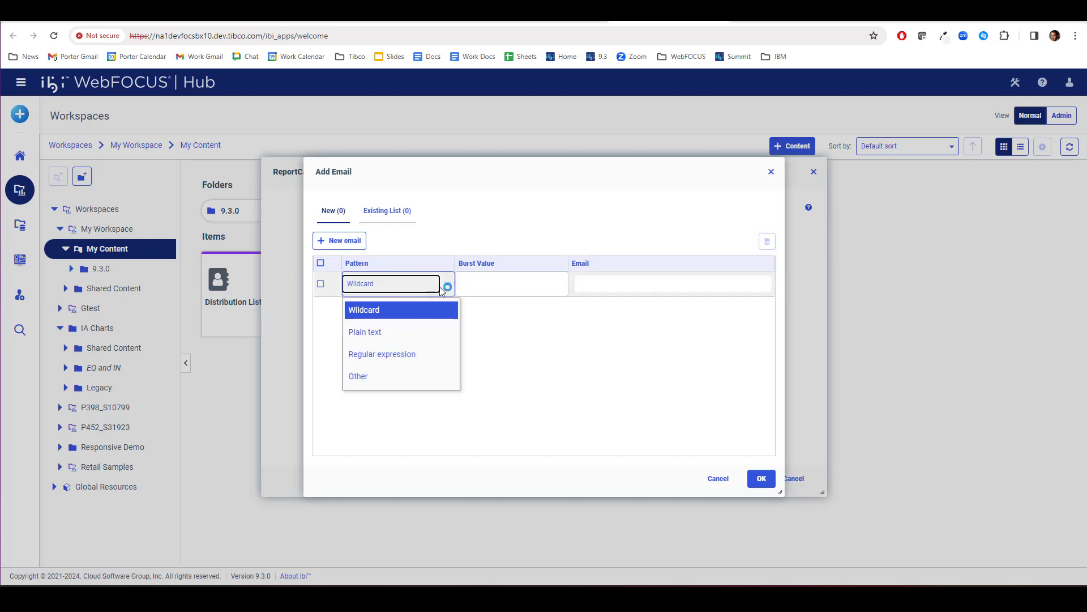
click(510, 284)
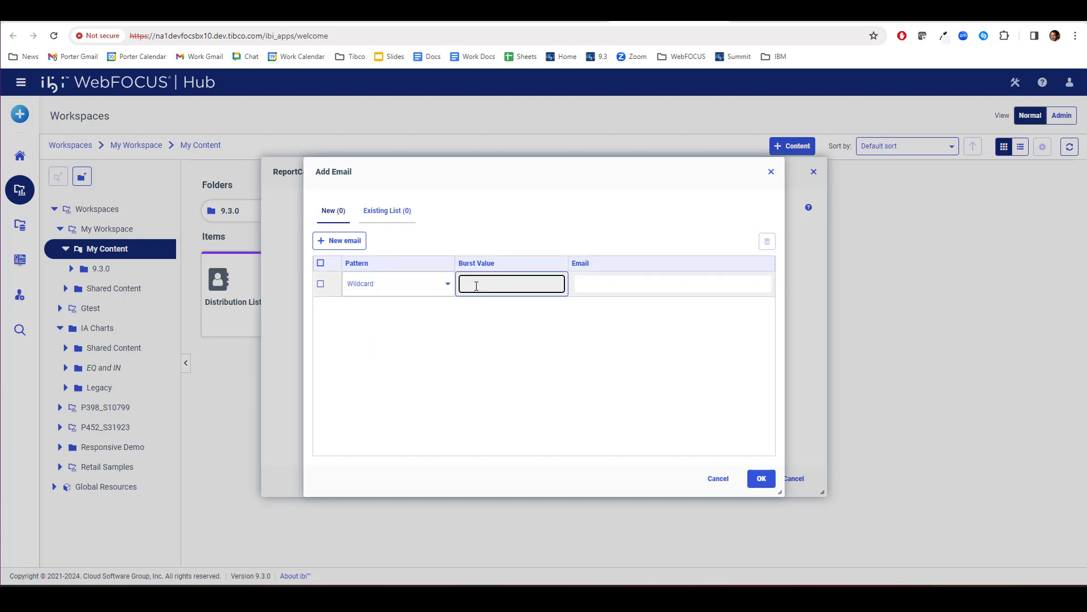
text(pt10059)
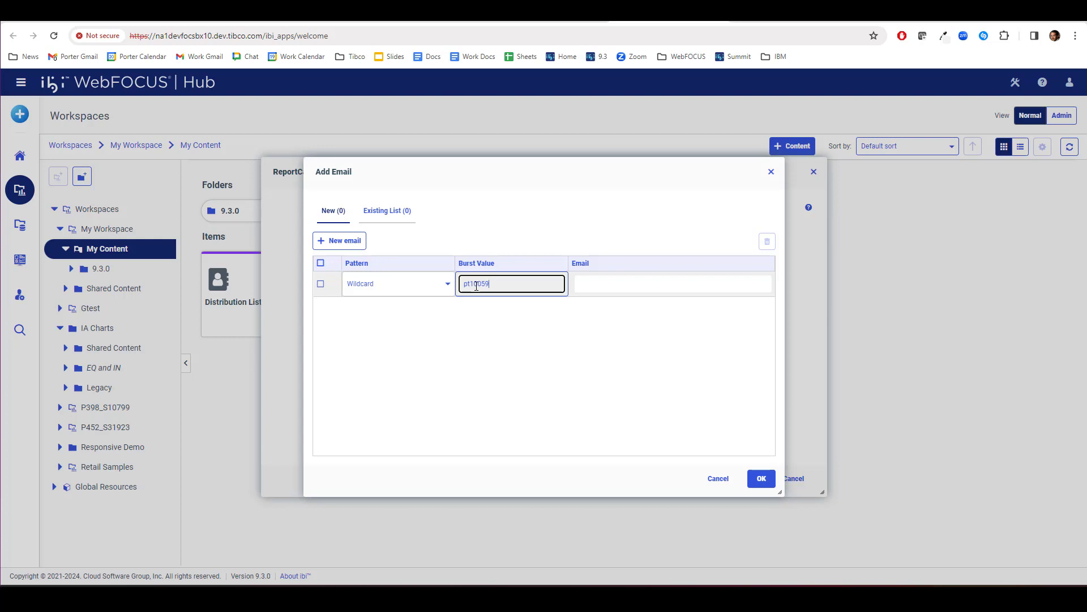
click(671, 284)
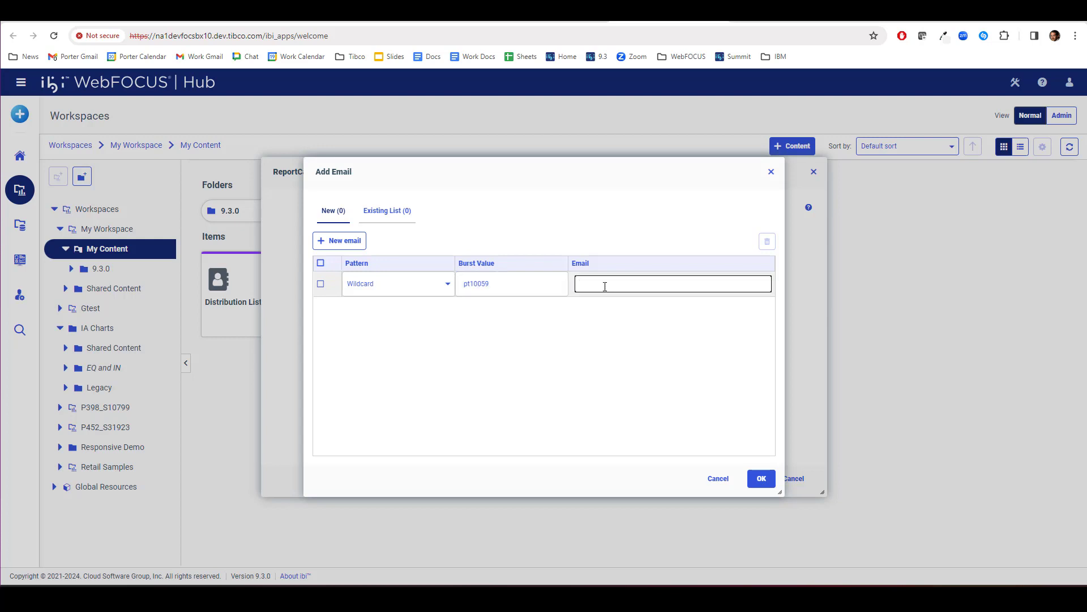
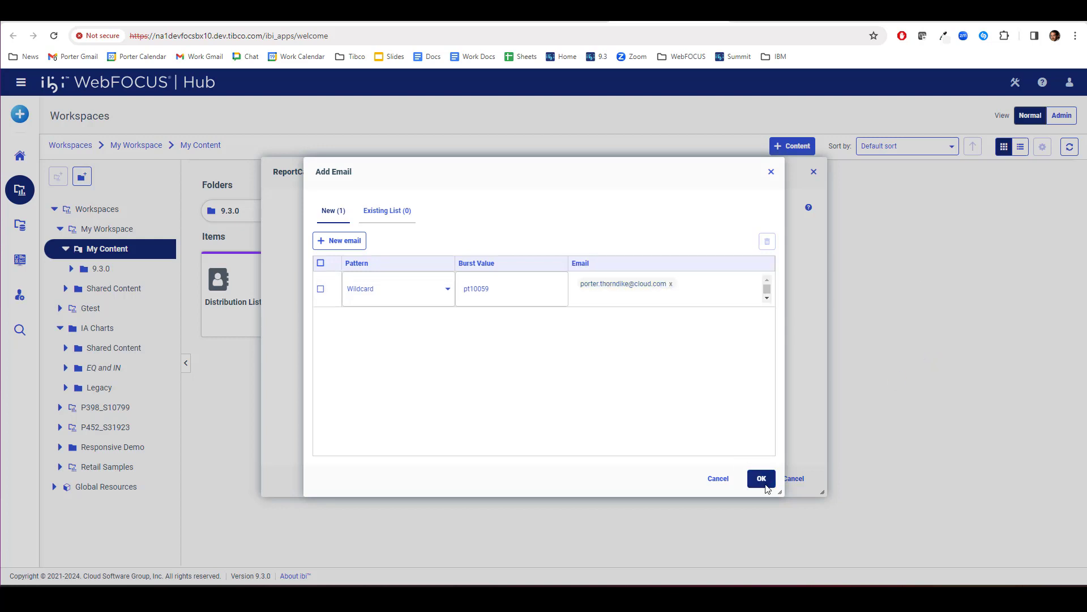
click(761, 479)
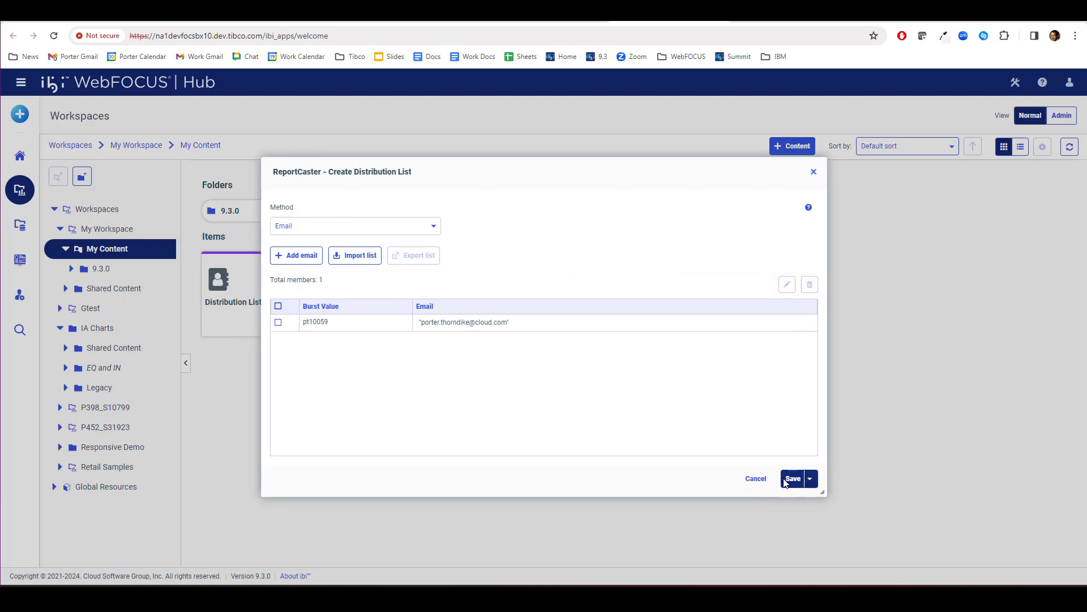
- Save as Distribution List in My Content, replacing the existing file, and close the editor
click(792, 478)
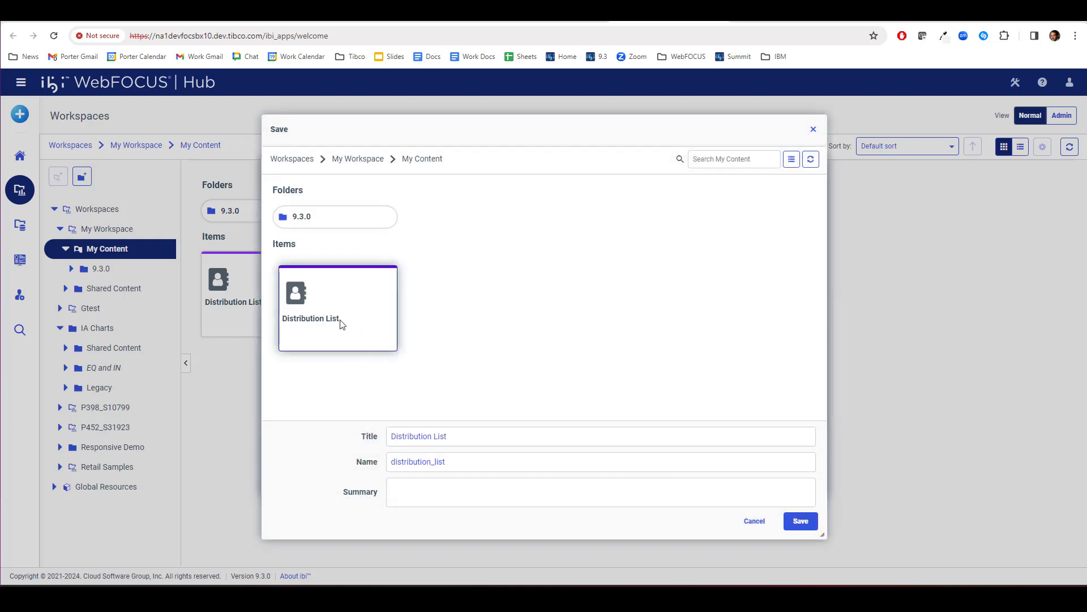
click(799, 521)
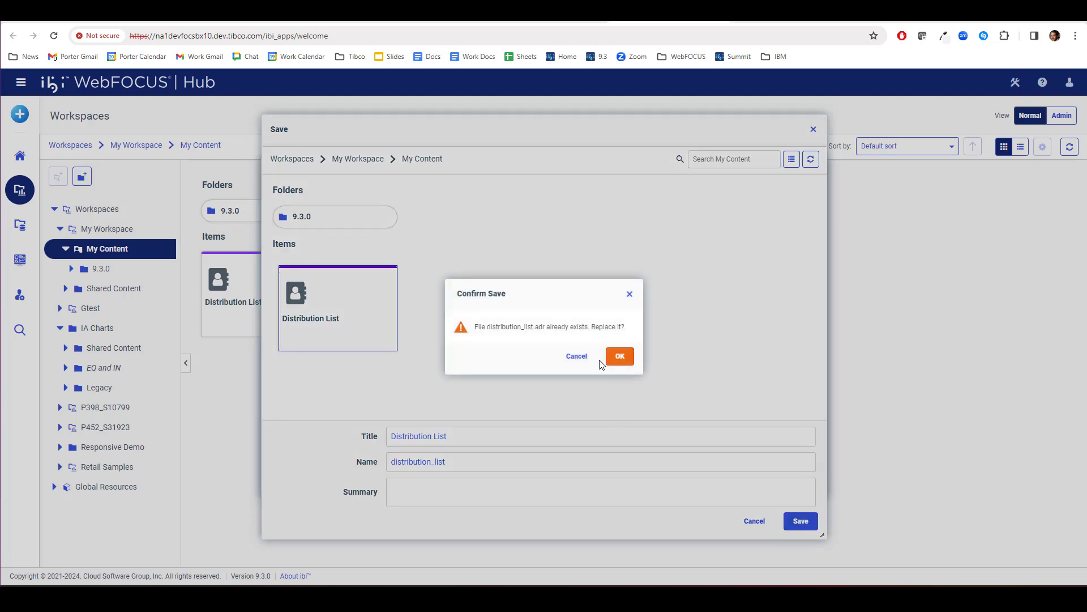
click(619, 356)
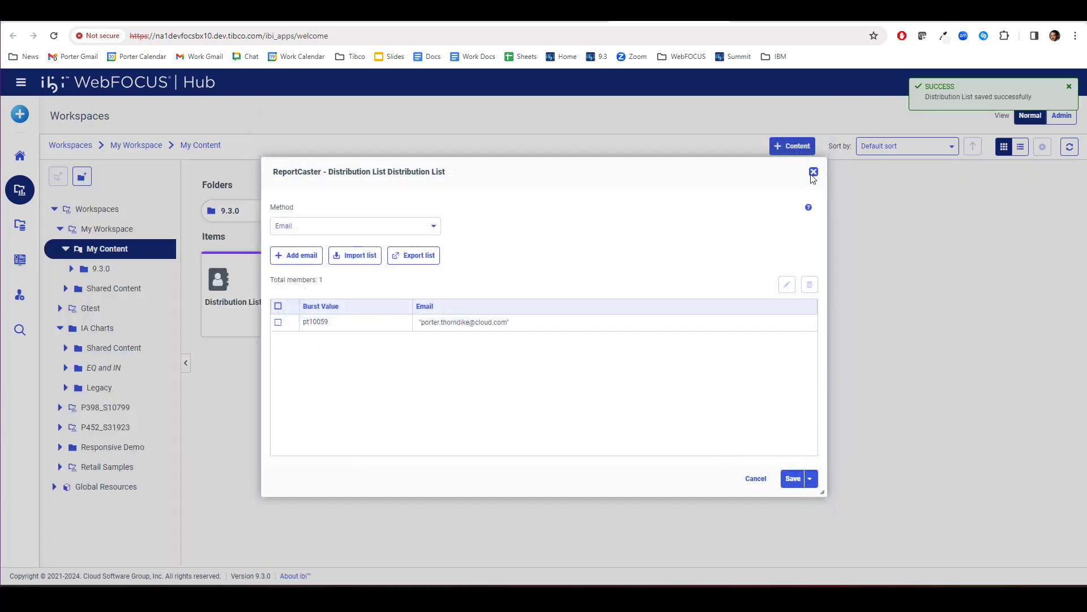
click(812, 171)
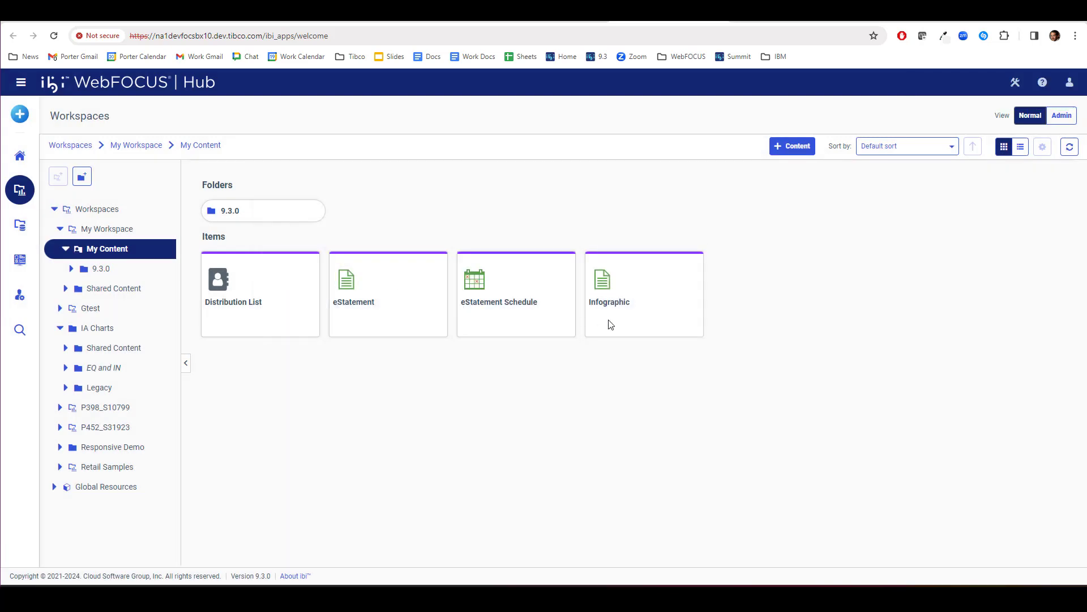
- Create a new schedule and add a WebFOCUS Report task to it
click(643, 293)
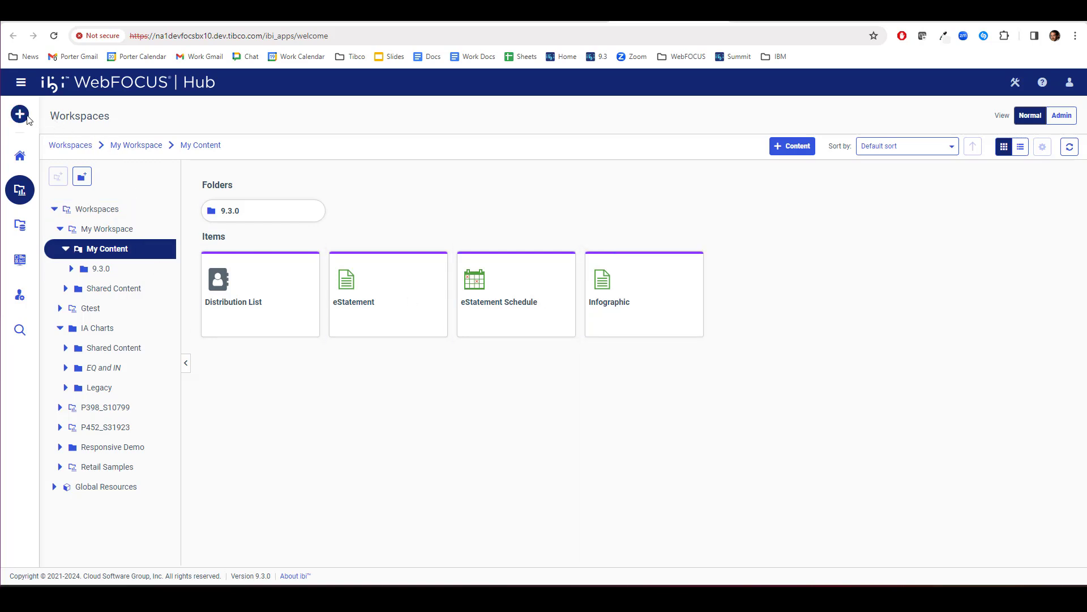
click(20, 114)
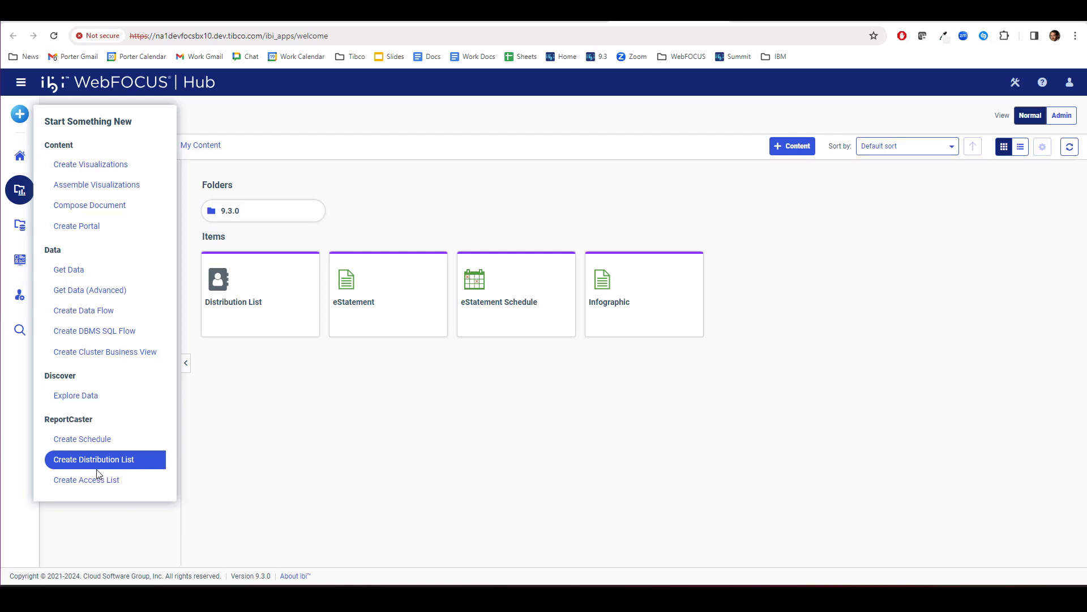
mouse_move(105, 479)
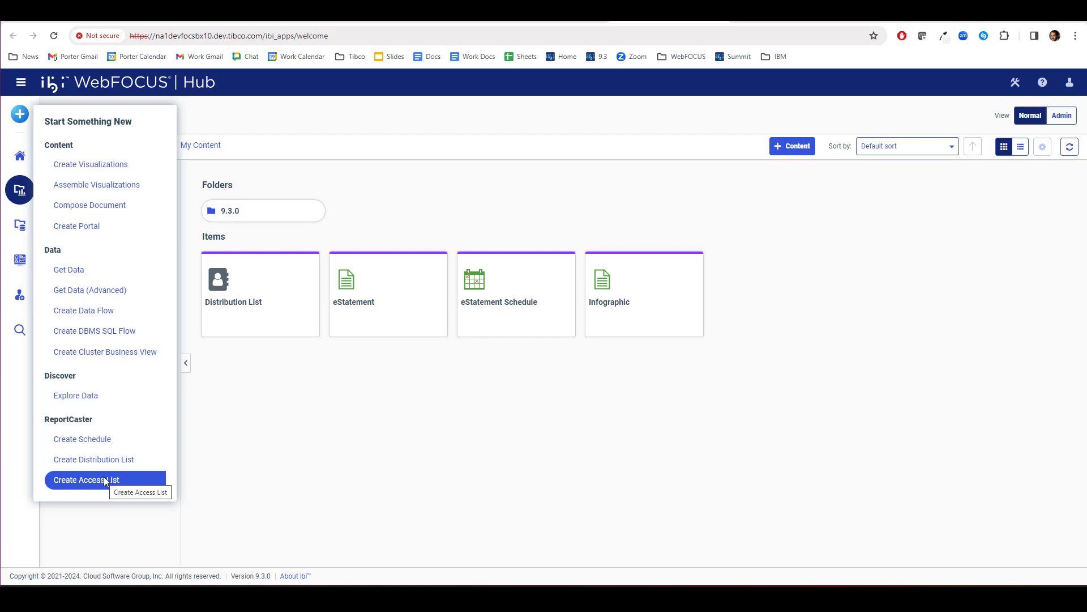
click(86, 479)
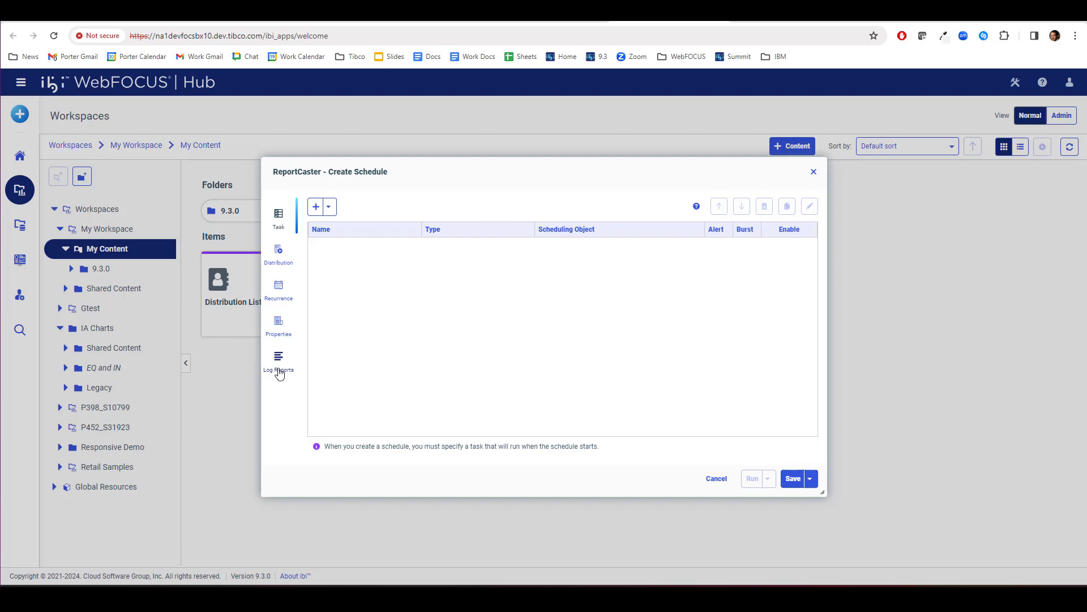
mouse_move(317, 296)
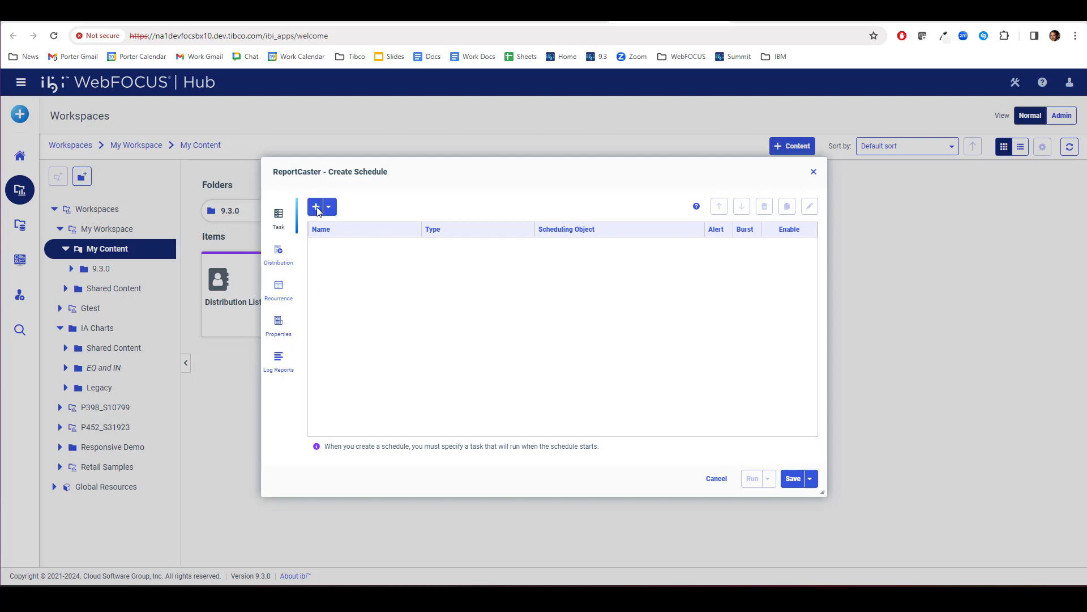
click(316, 206)
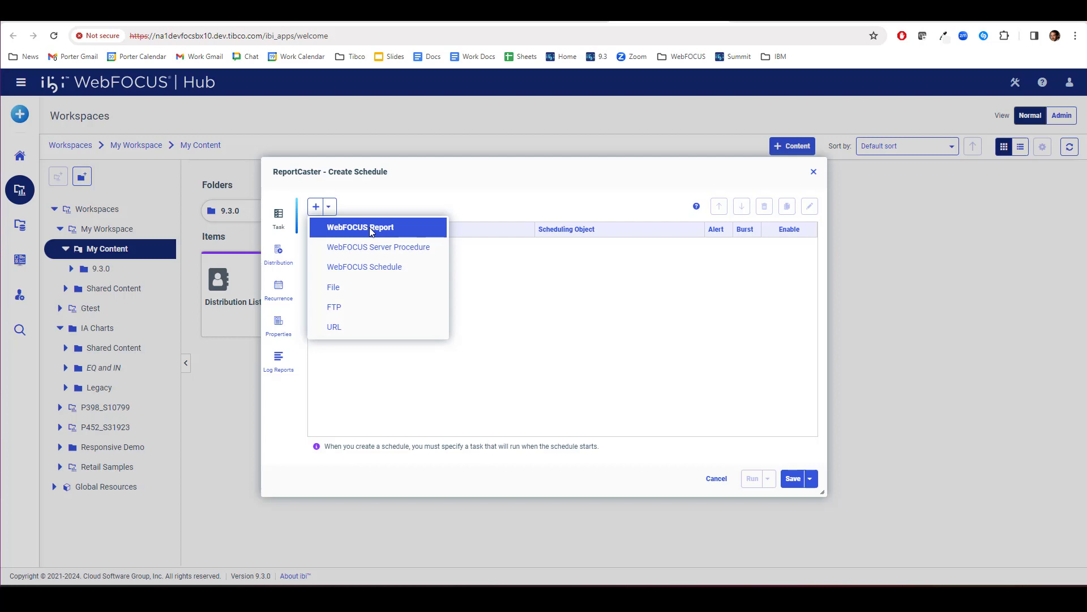
mouse_move(369, 221)
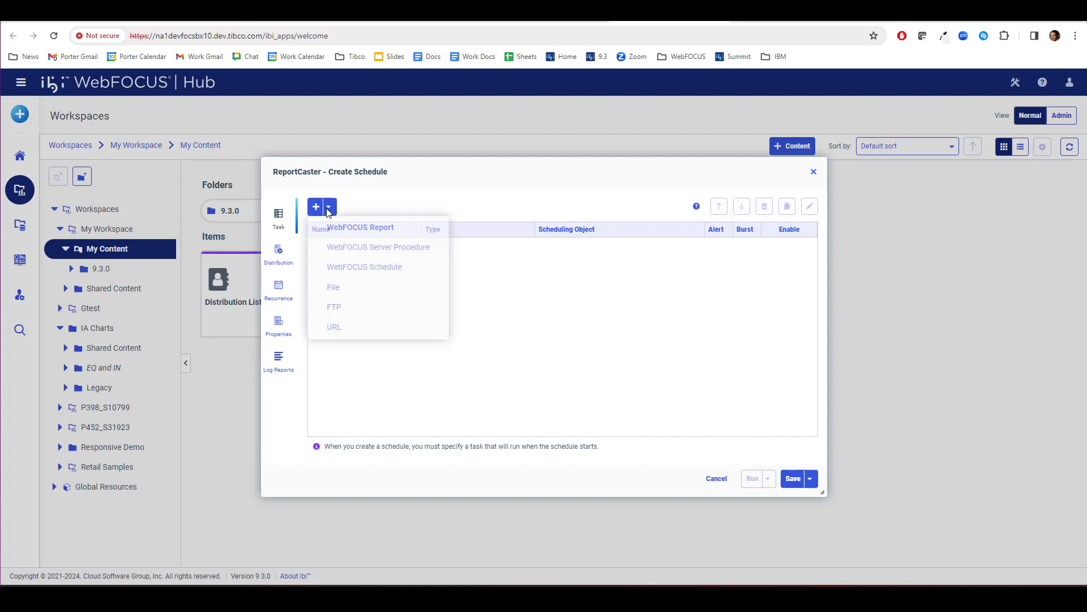
click(360, 226)
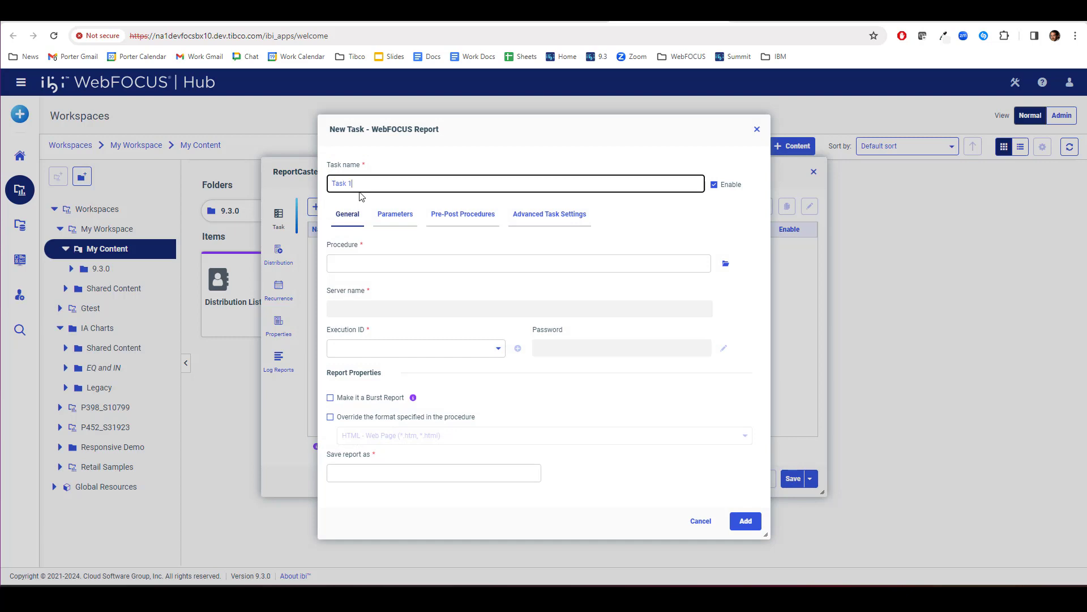
- Set Task 1's procedure to eStatement.fex and mark it as a burst report
click(725, 263)
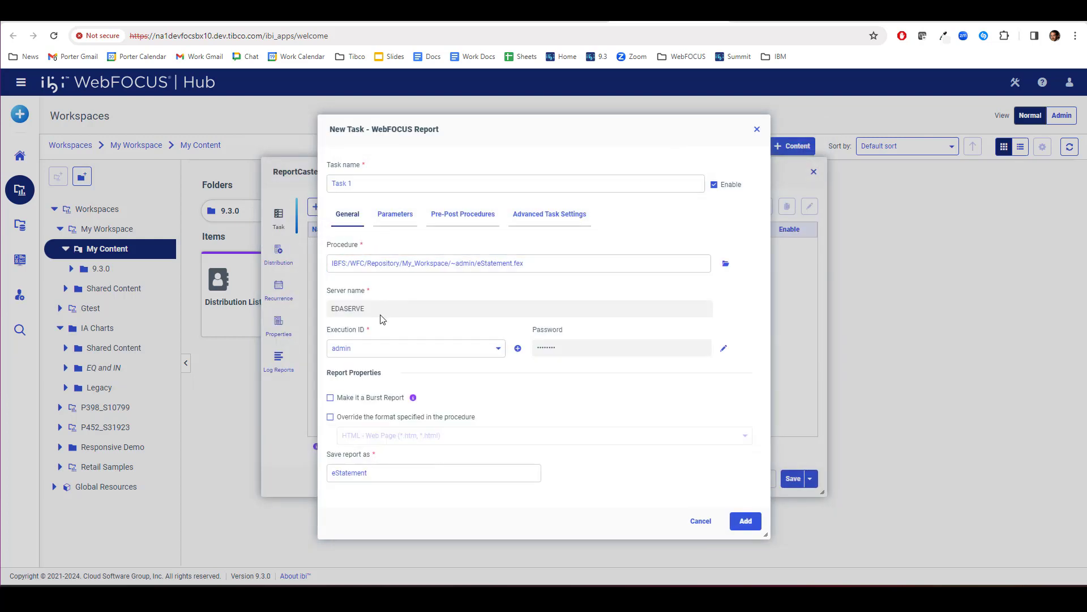
click(412, 347)
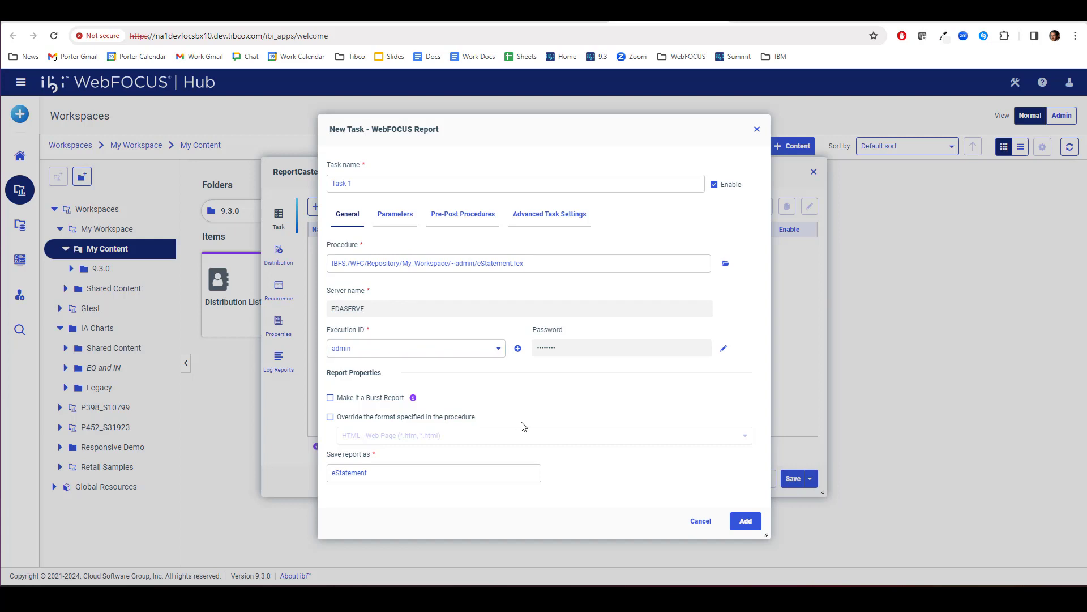
mouse_move(405, 411)
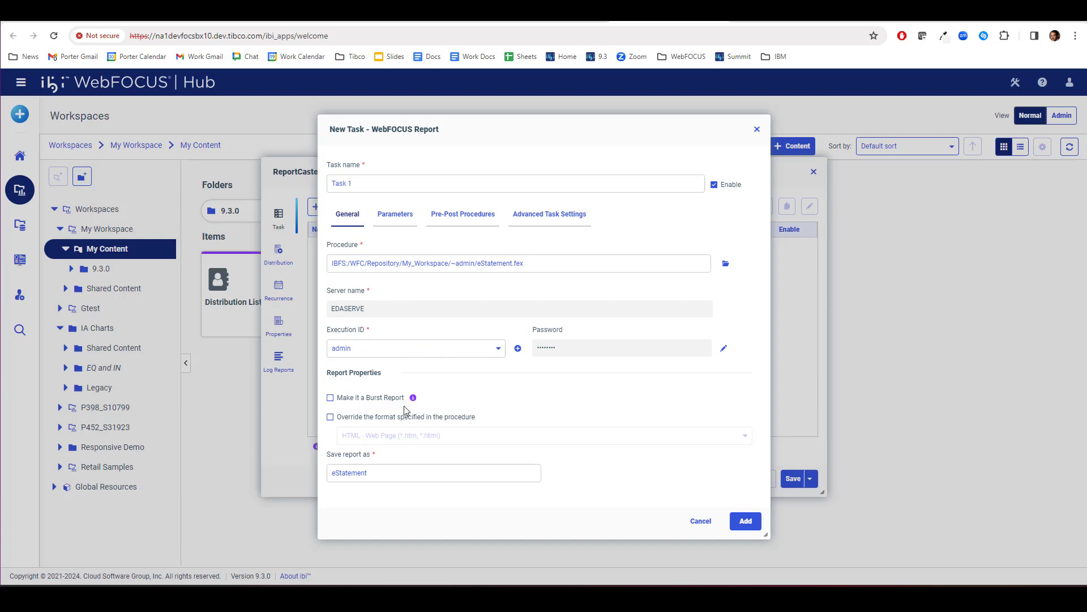
mouse_move(337, 408)
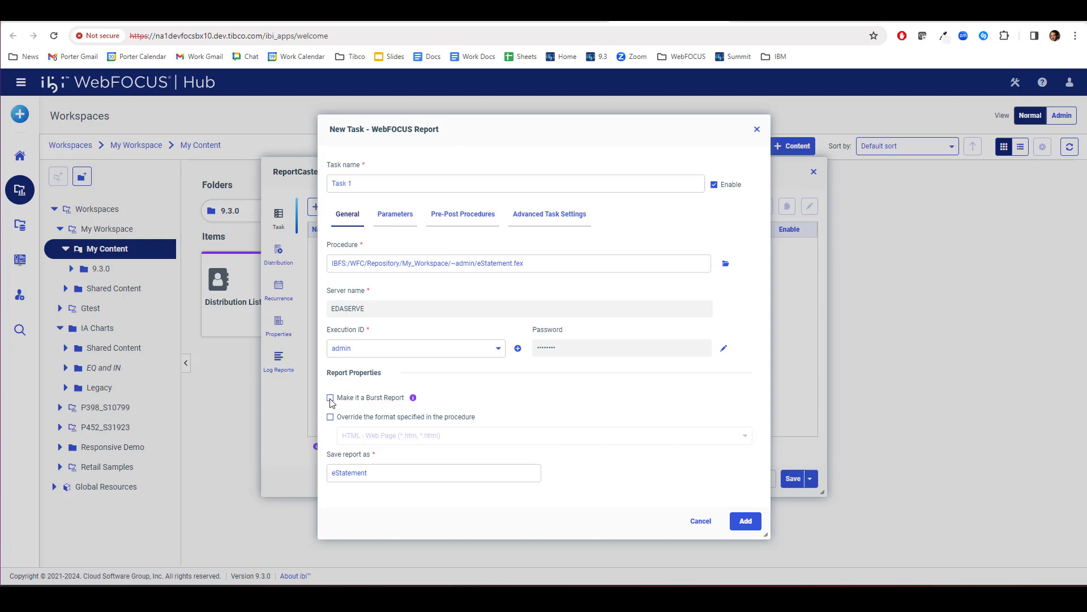
click(330, 397)
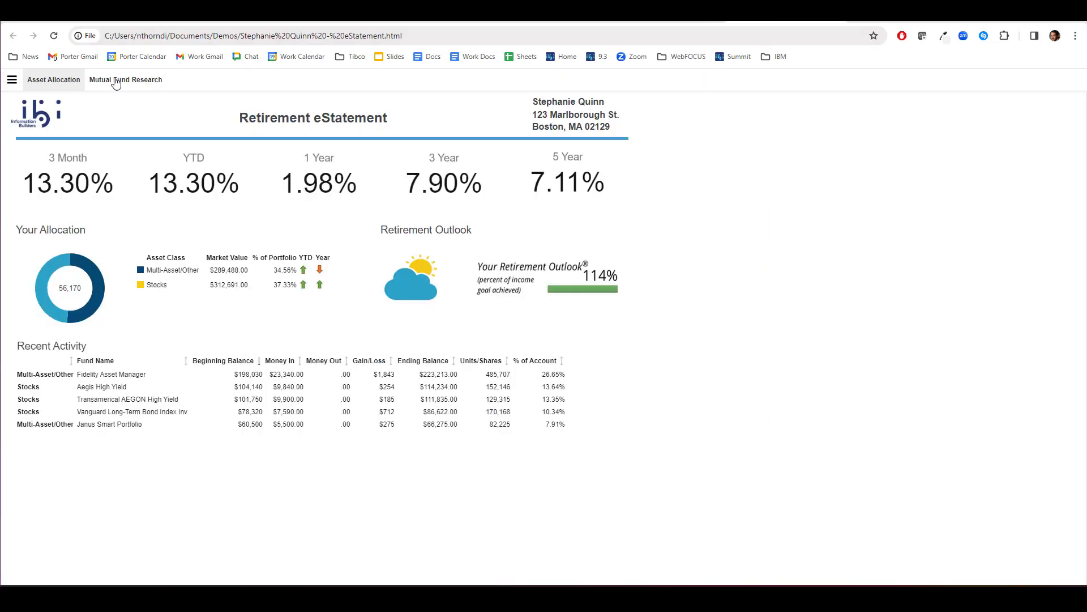
mouse_move(263, 131)
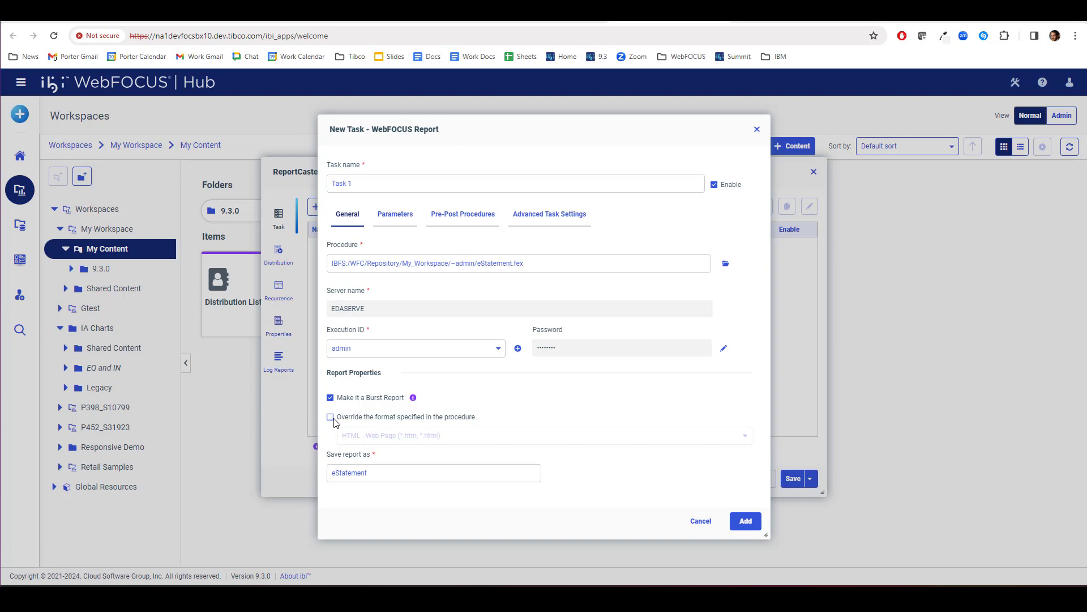
- Leave the output format unoverridden and add the burst eStatement task to the schedule
click(330, 416)
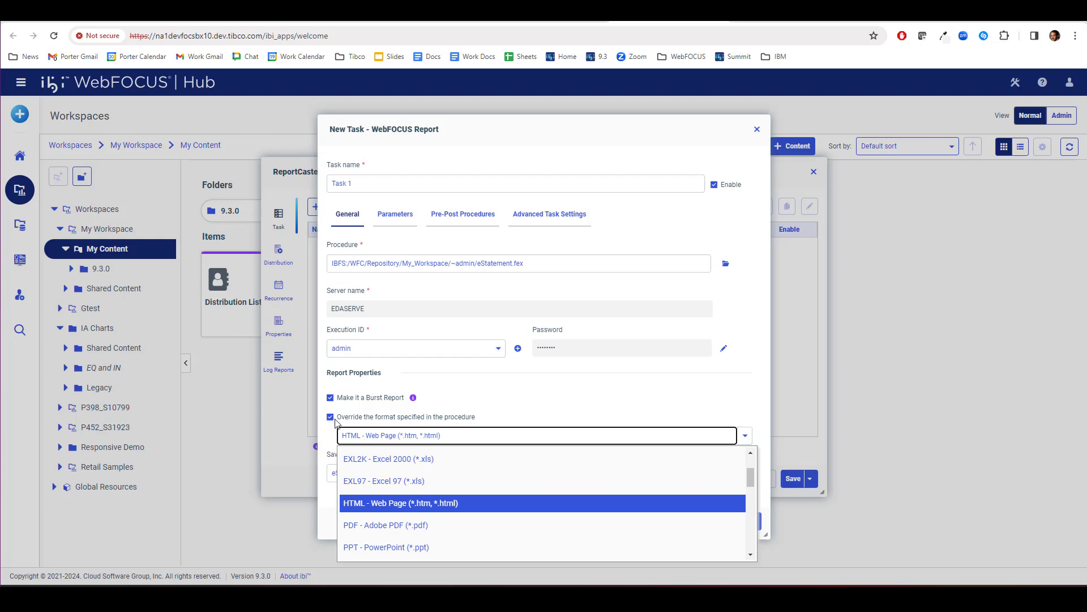
click(331, 417)
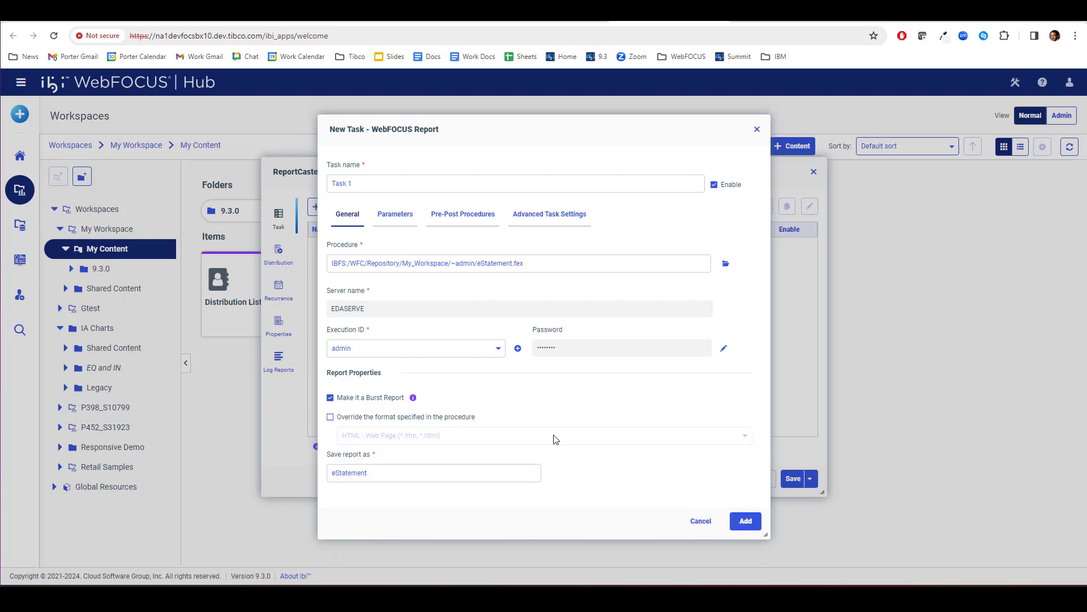
click(433, 472)
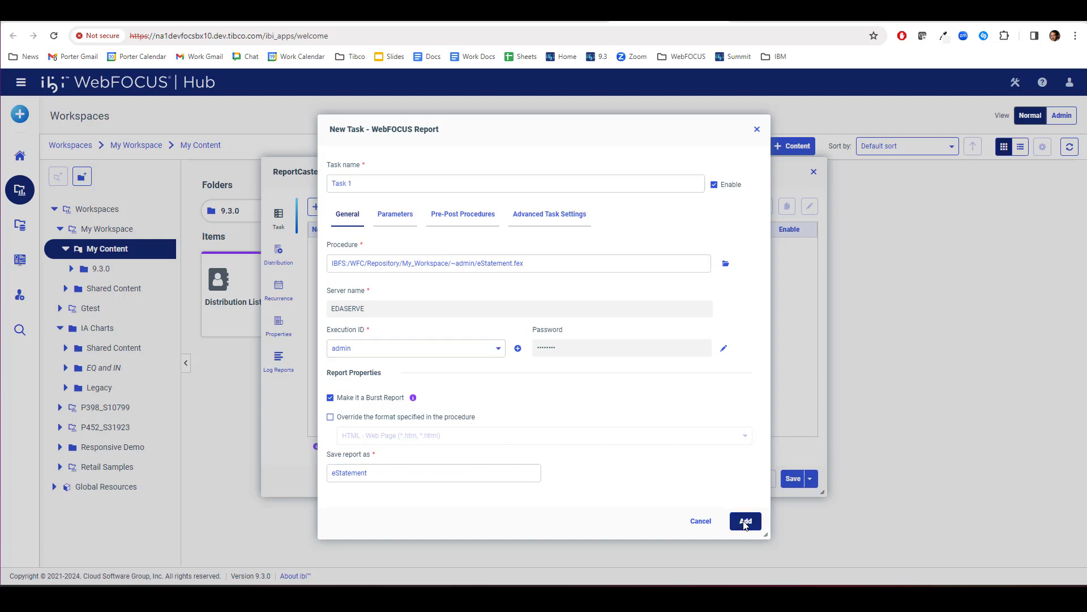
click(744, 521)
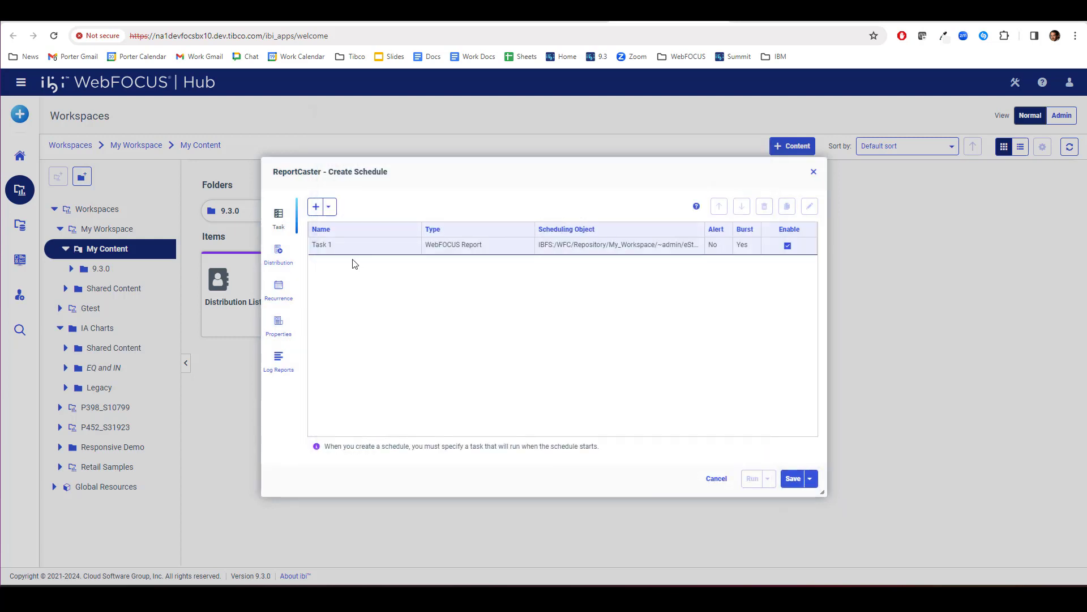
- Open the schedule's Distribution section and list the available distribution methods
click(278, 255)
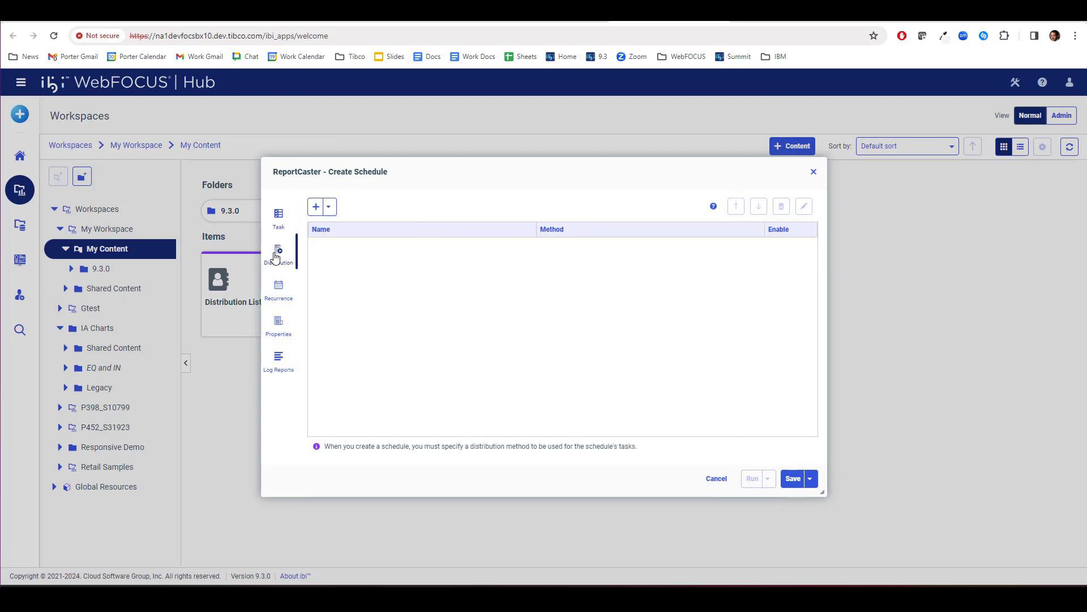
mouse_move(327, 206)
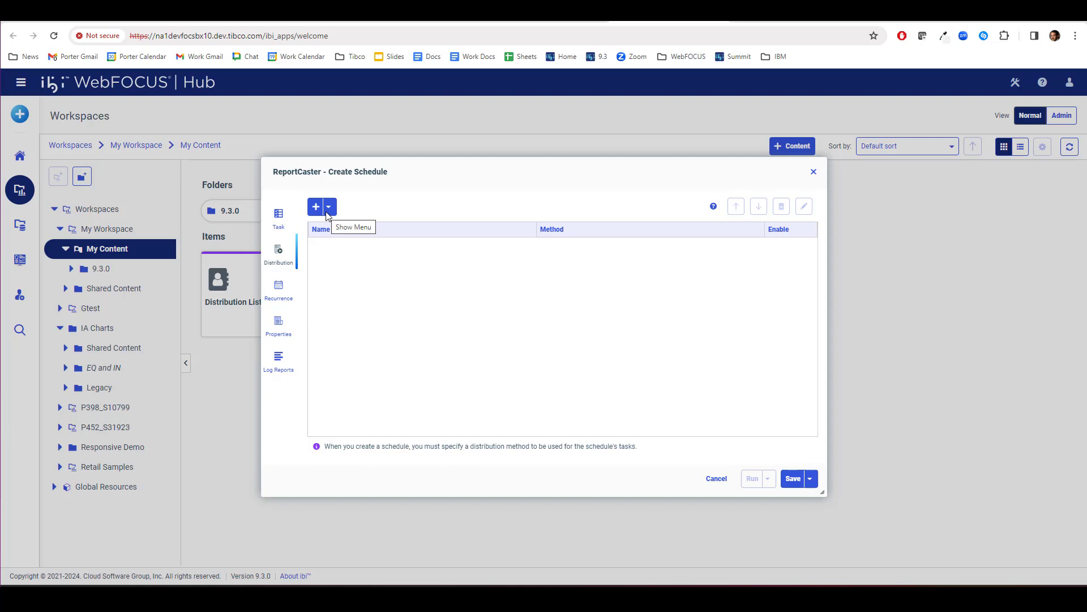
click(327, 207)
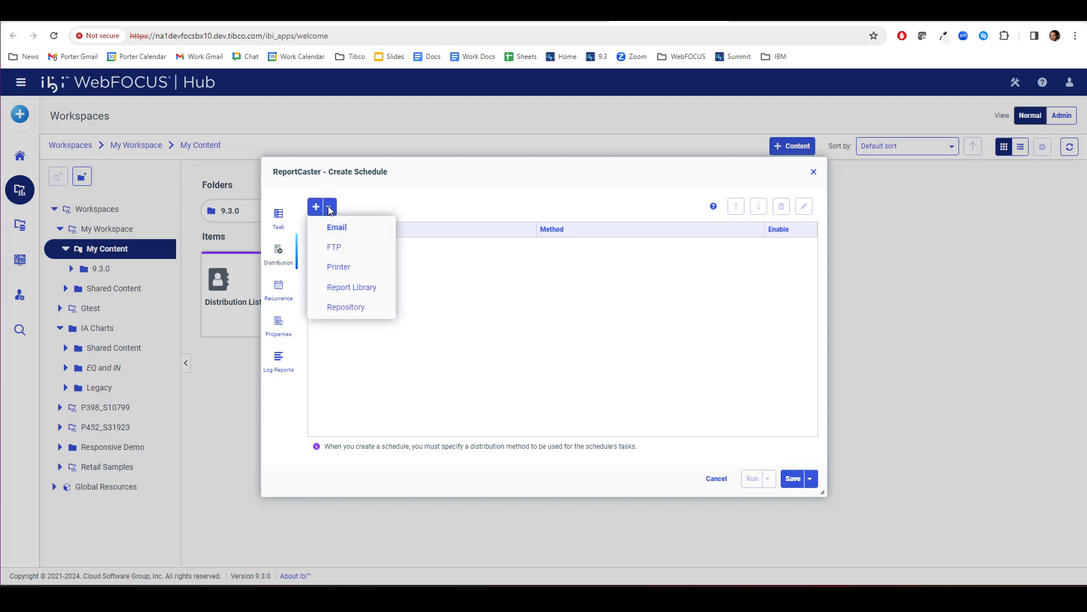
mouse_move(336, 226)
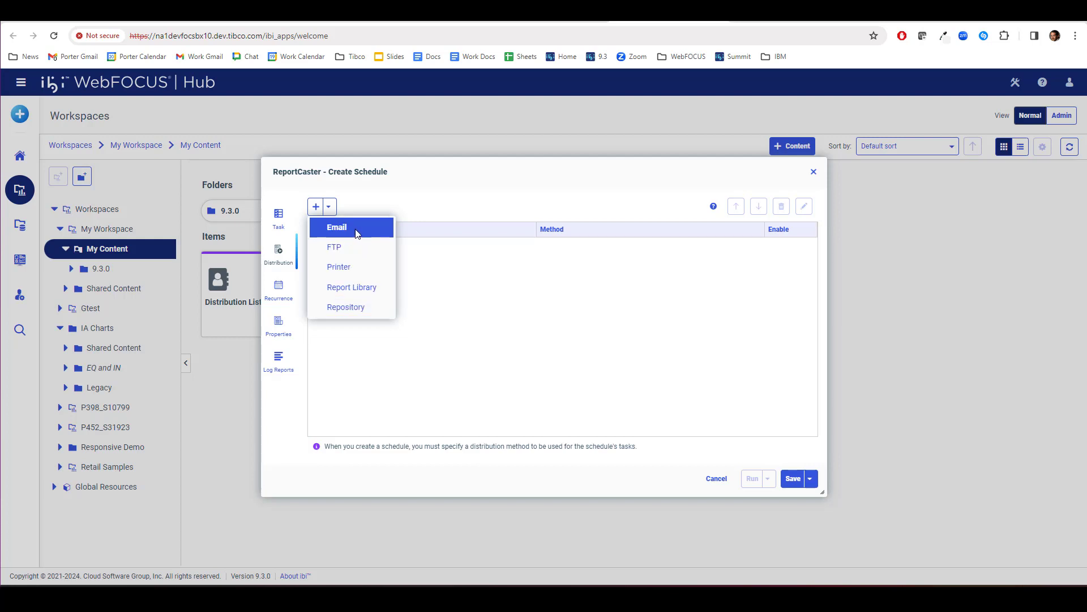
- Add an Email distribution method with recipient type Distribution List
click(336, 227)
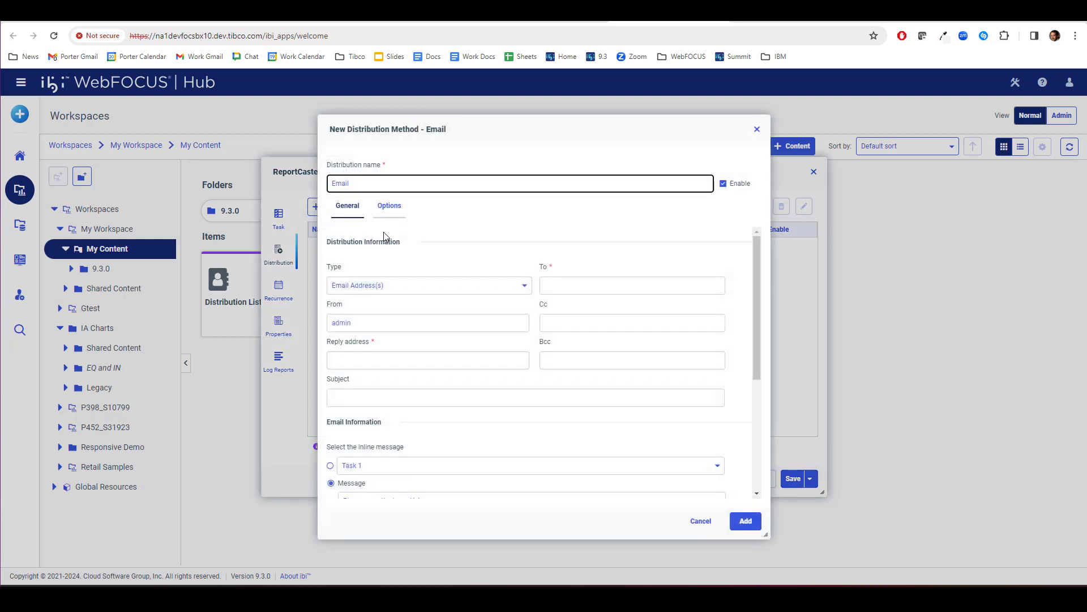
click(631, 285)
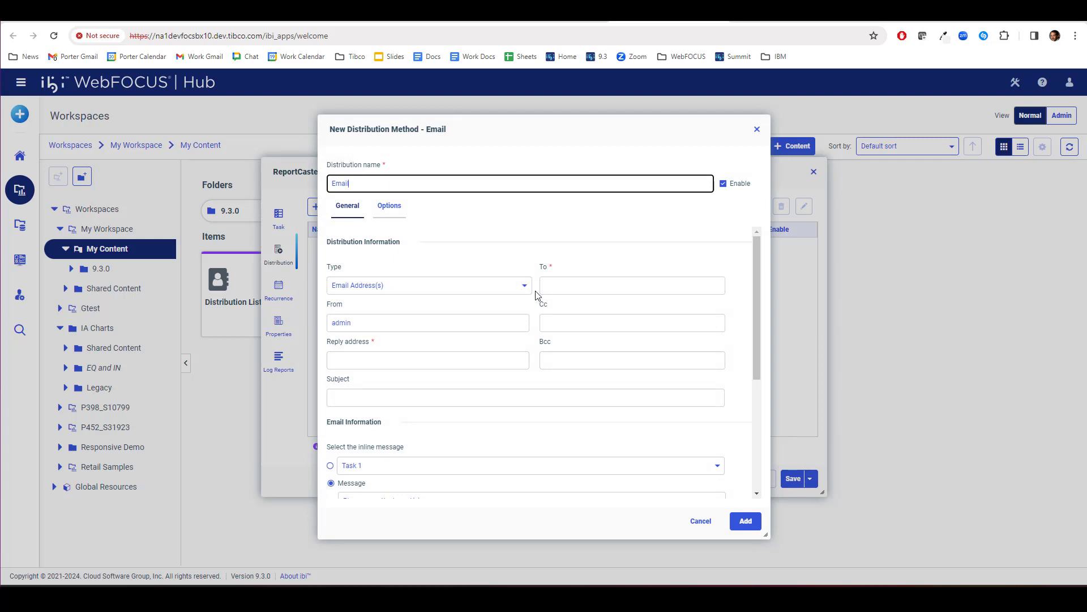
click(429, 284)
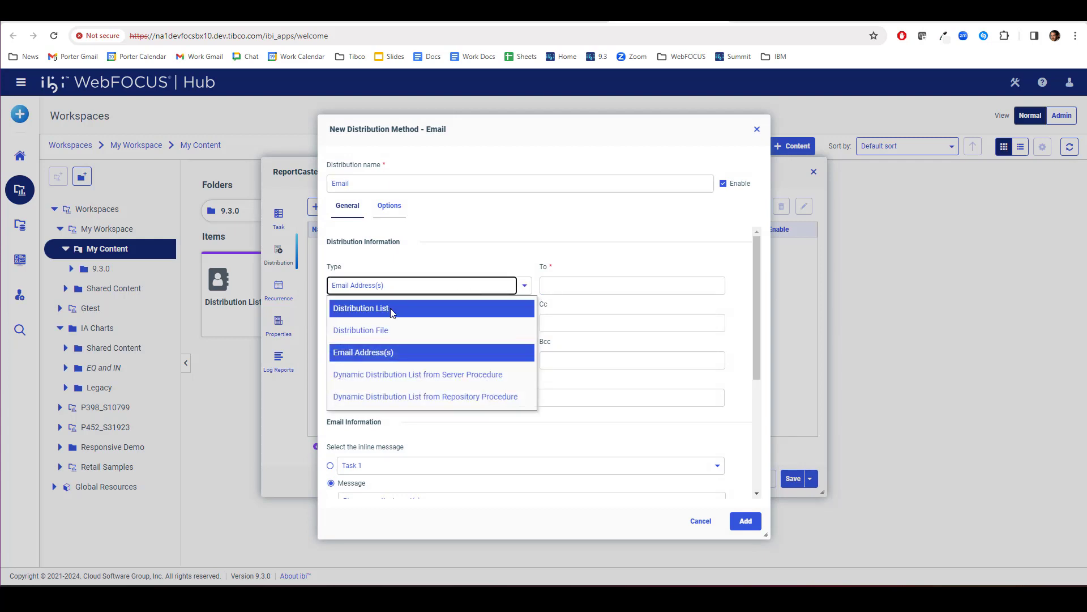
click(360, 308)
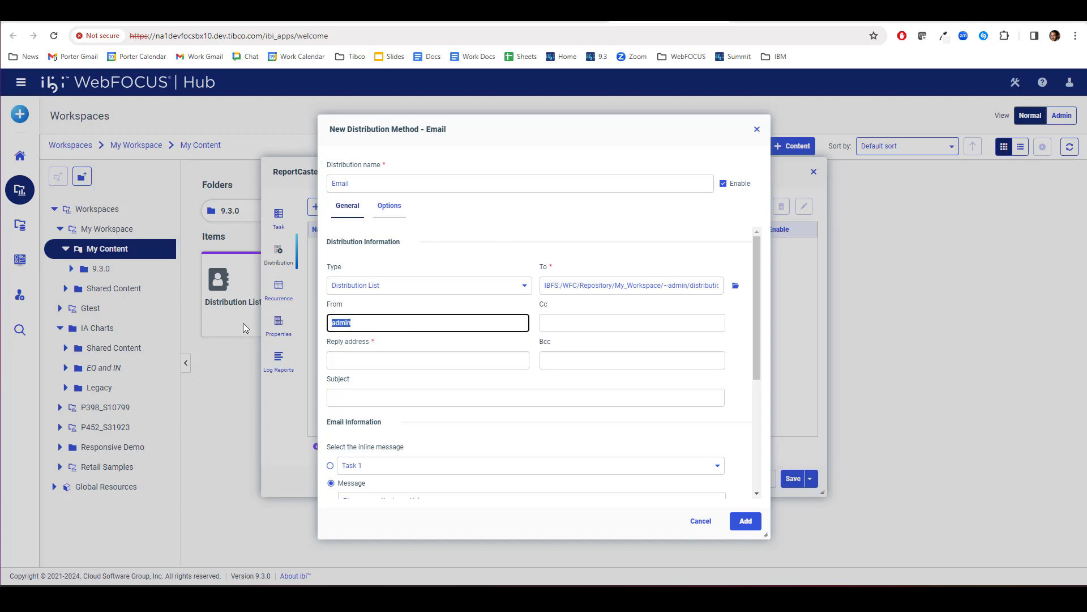
text(Fn)
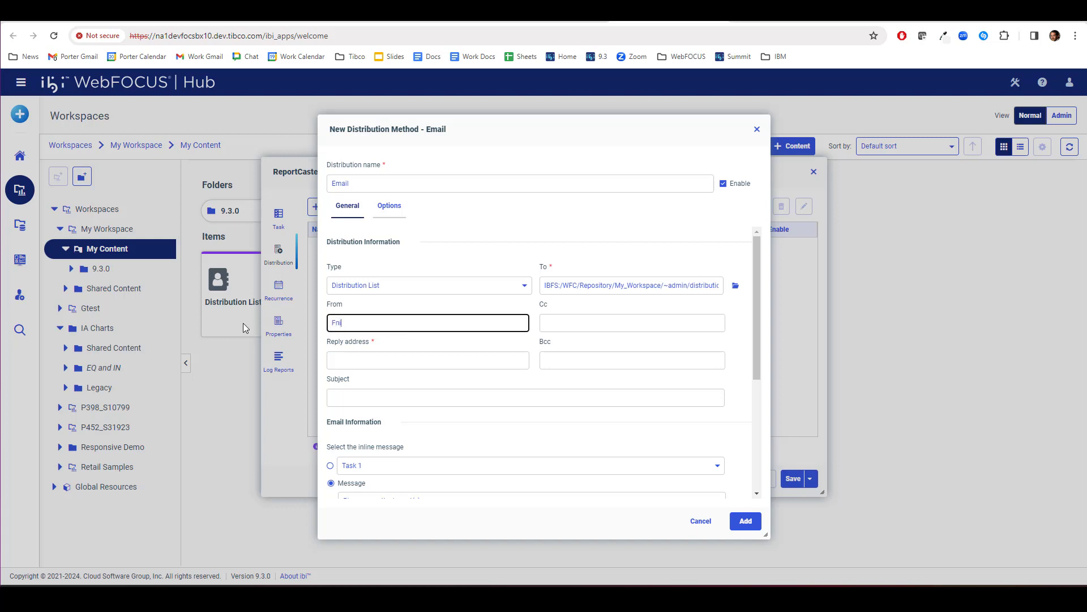
text(intoso Financial)
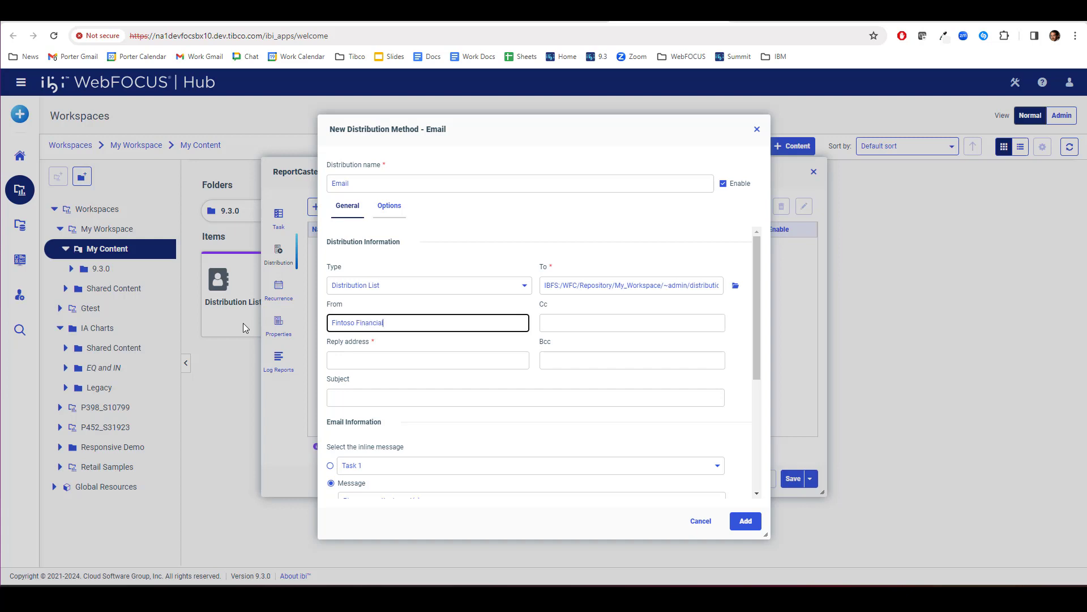
click(631, 322)
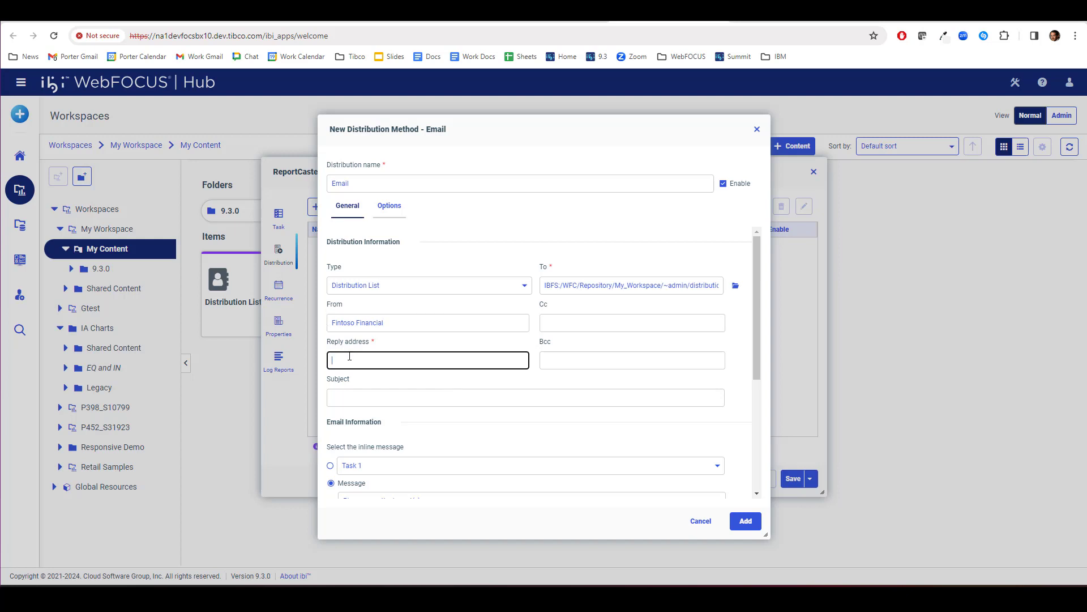
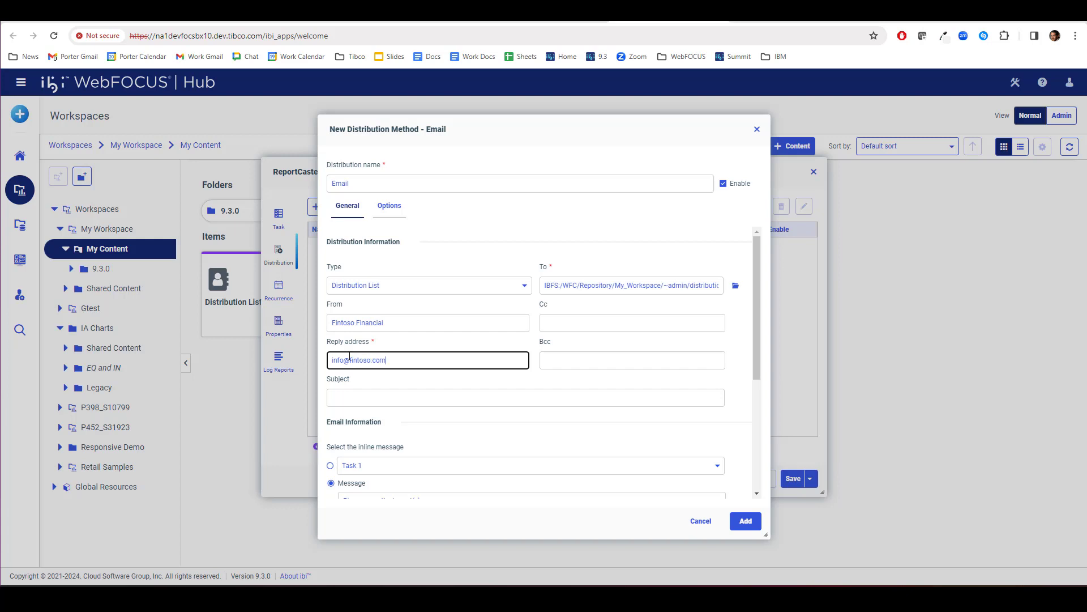
click(525, 398)
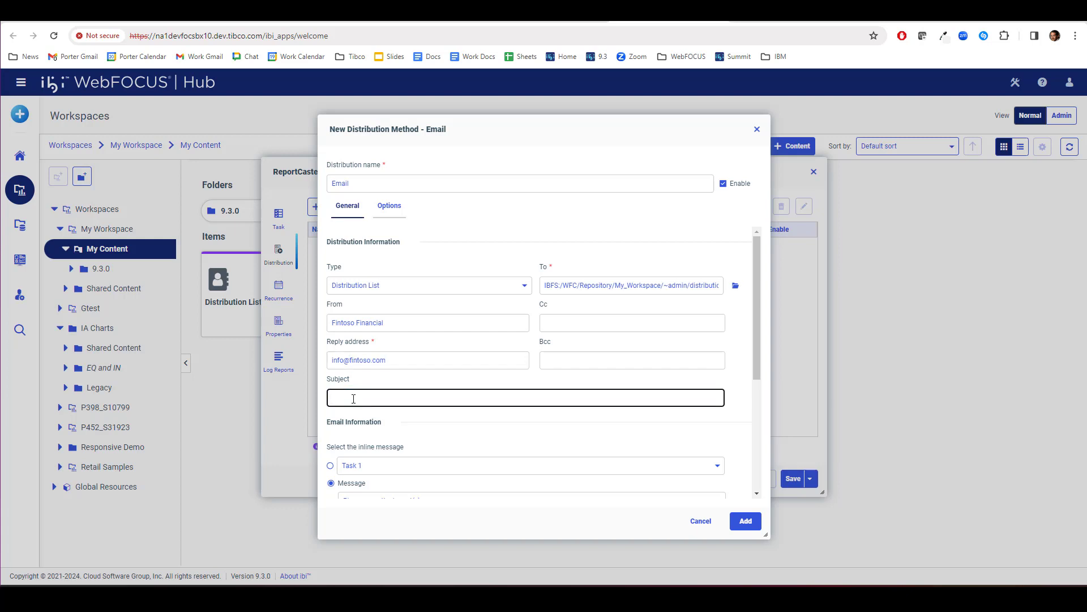
text(Your Monthly)
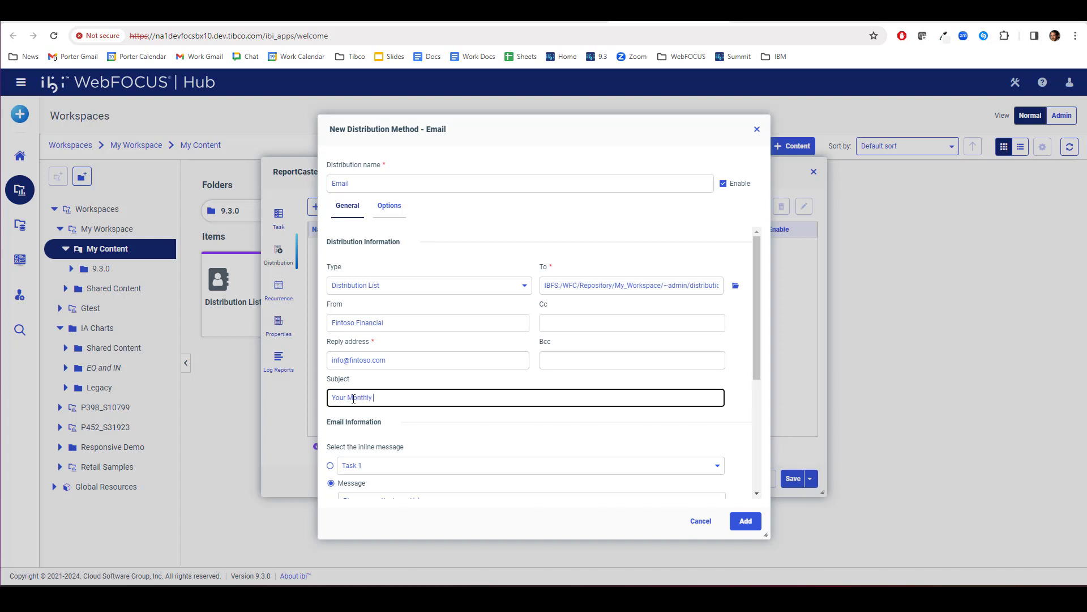
text(Statement)
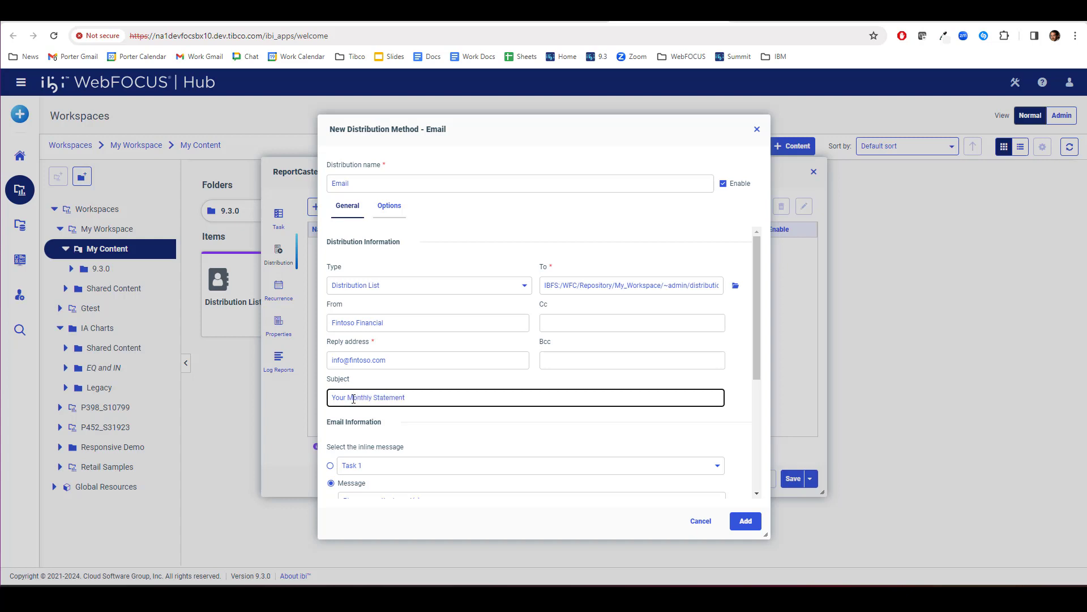
- Keep the default attachment and packet options and add the Email method
scroll(down, 3)
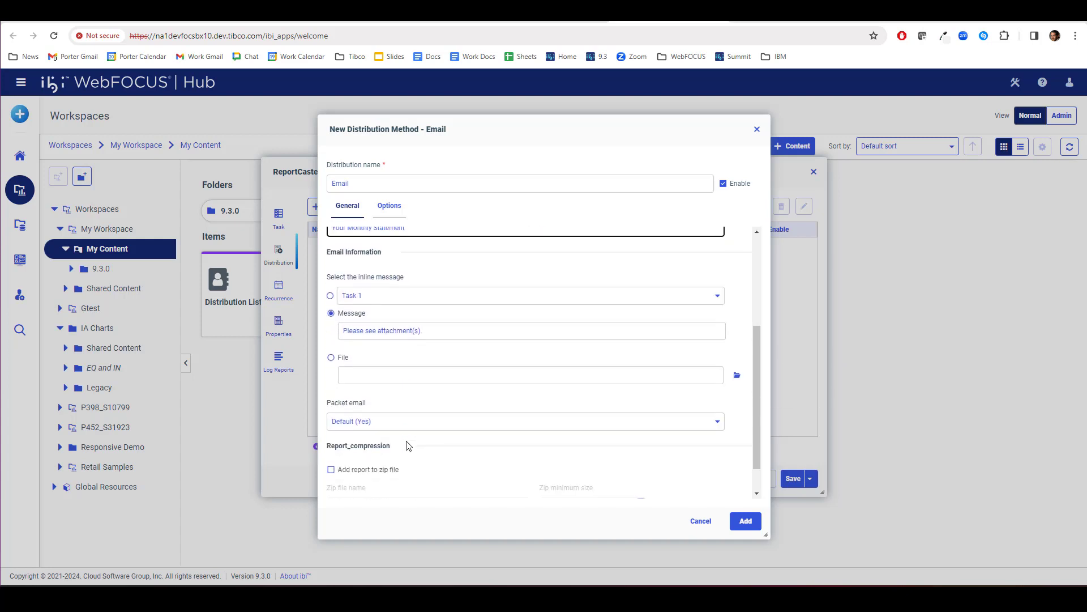
mouse_move(404, 445)
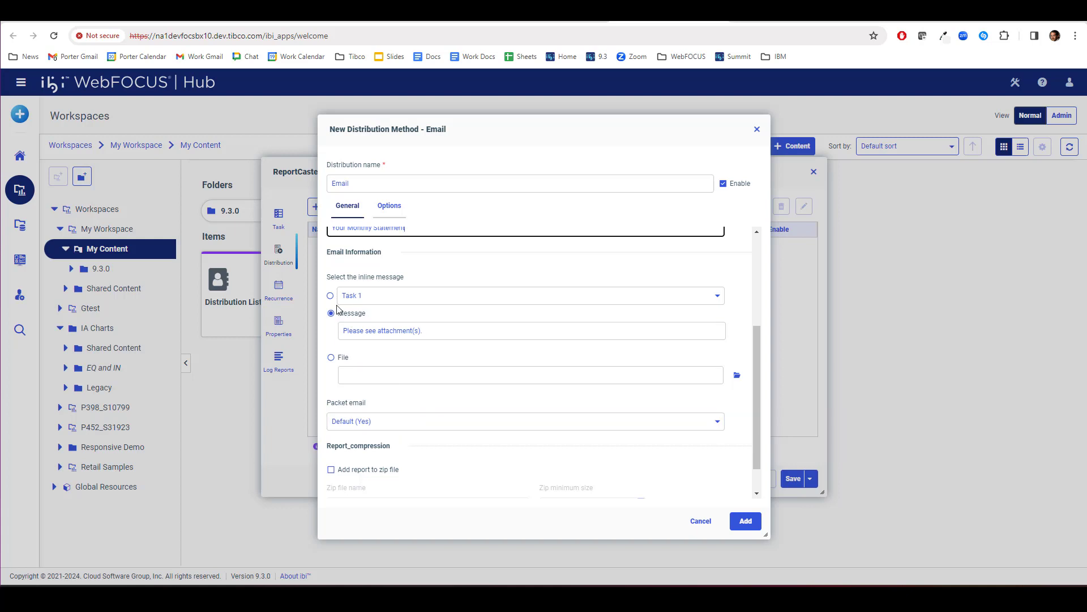
mouse_move(345, 321)
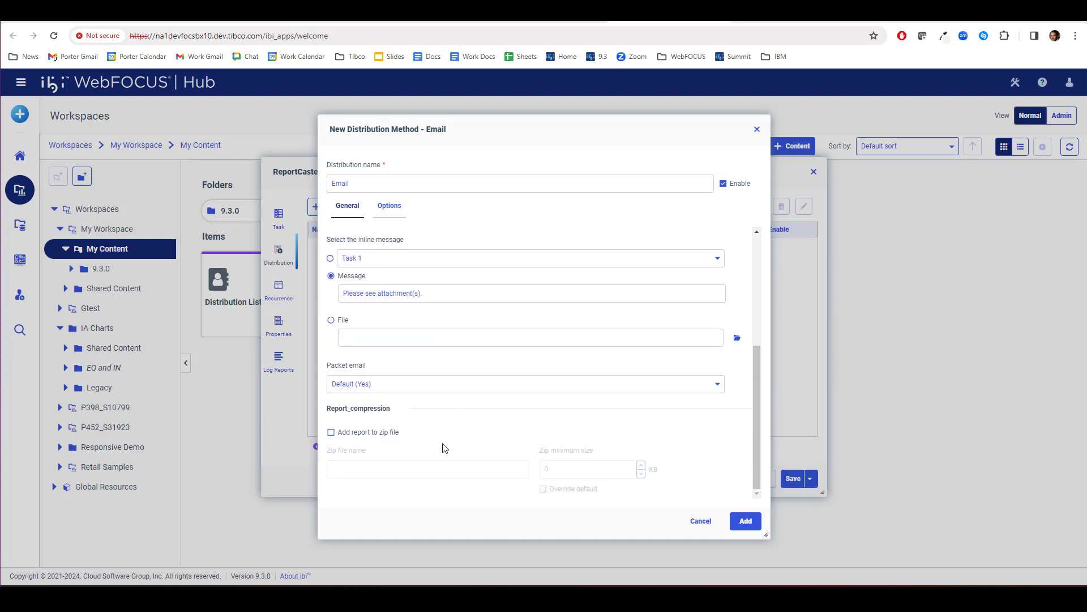
mouse_move(431, 454)
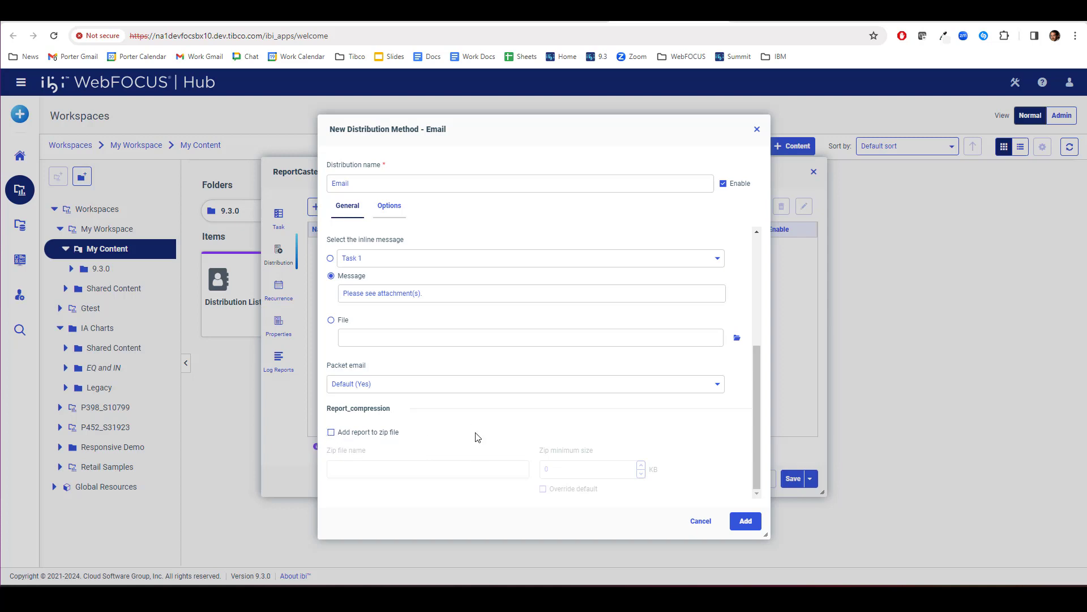
click(744, 521)
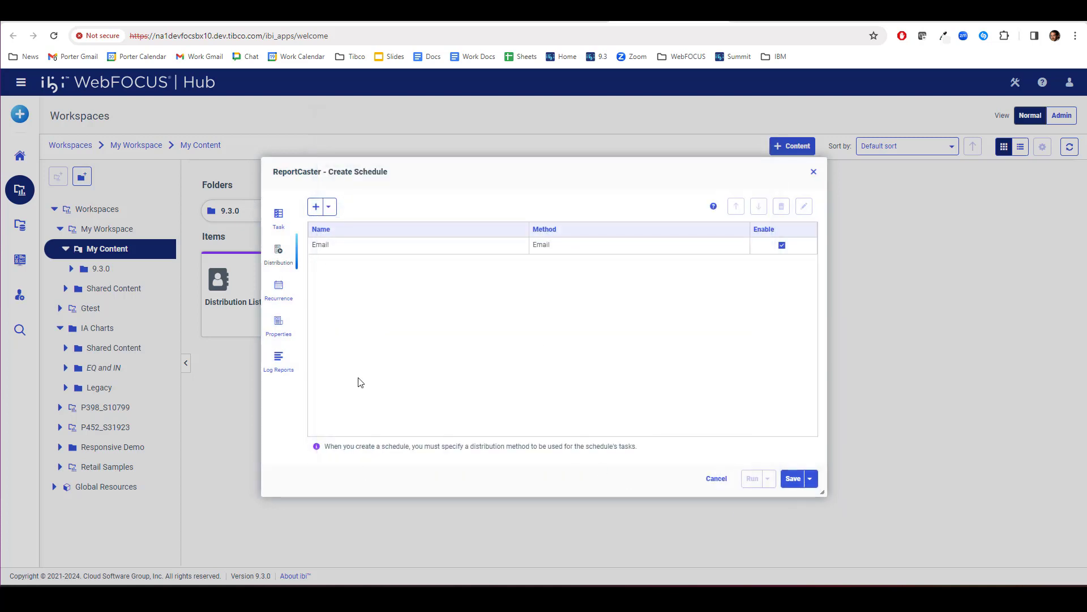
- Set the recurrence to Every 1 month(s), on the first Sunday
click(278, 287)
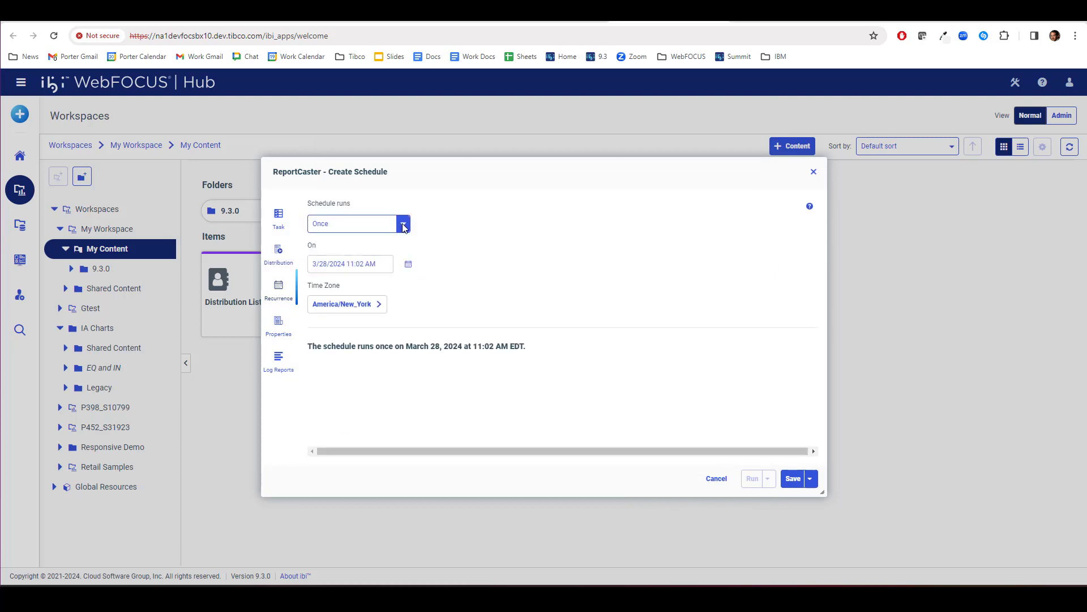
click(403, 223)
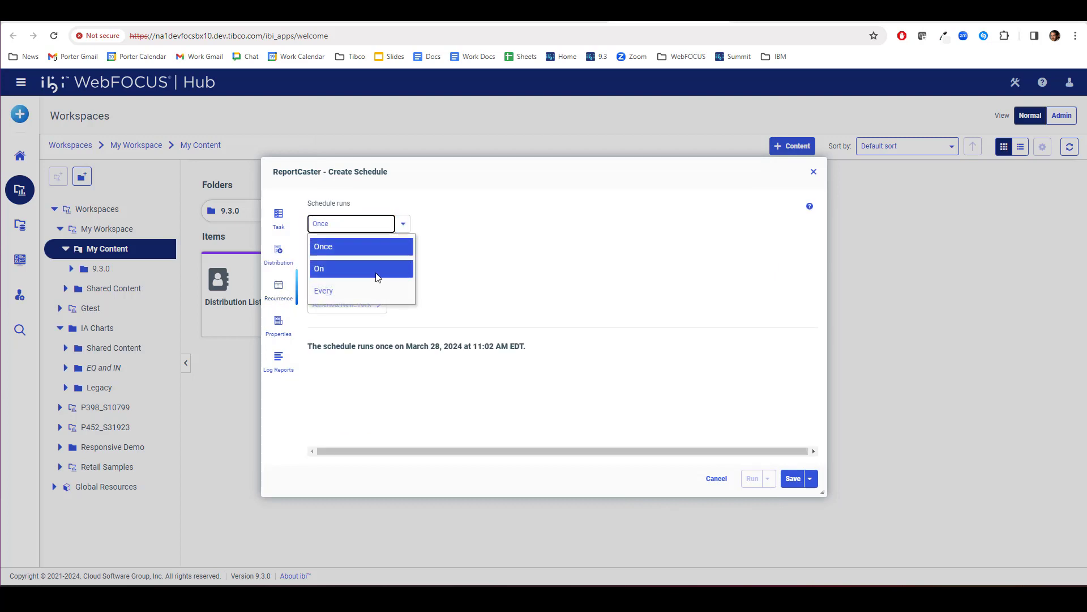
click(318, 269)
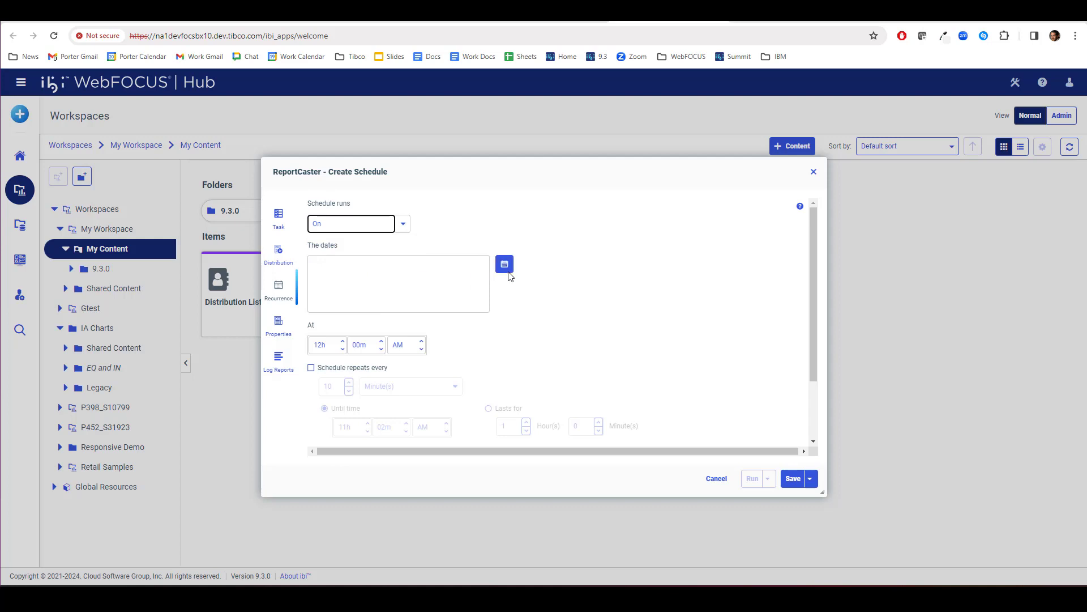
click(402, 222)
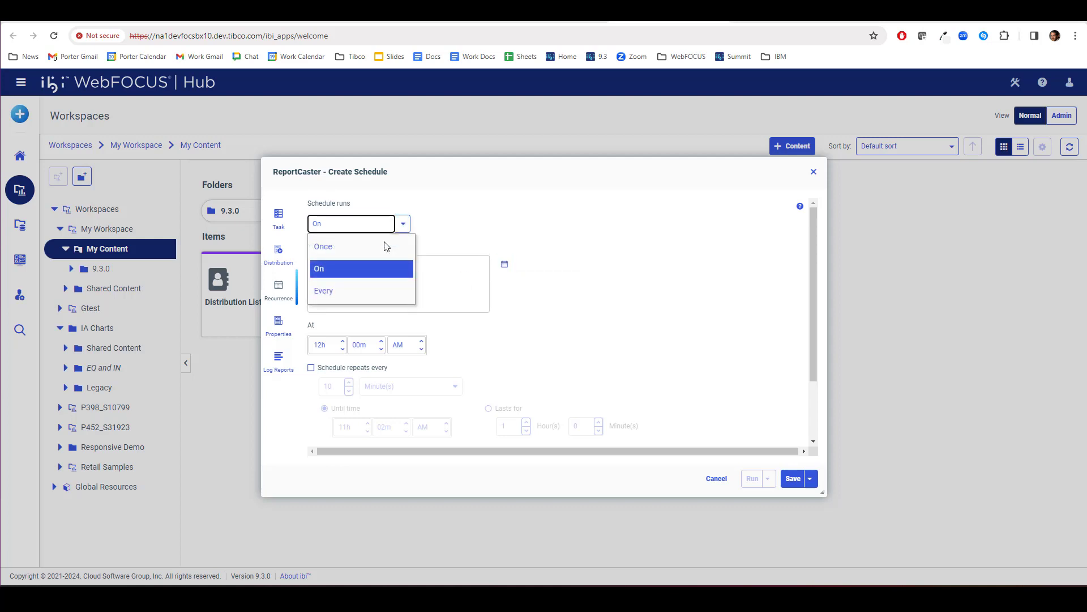
click(323, 290)
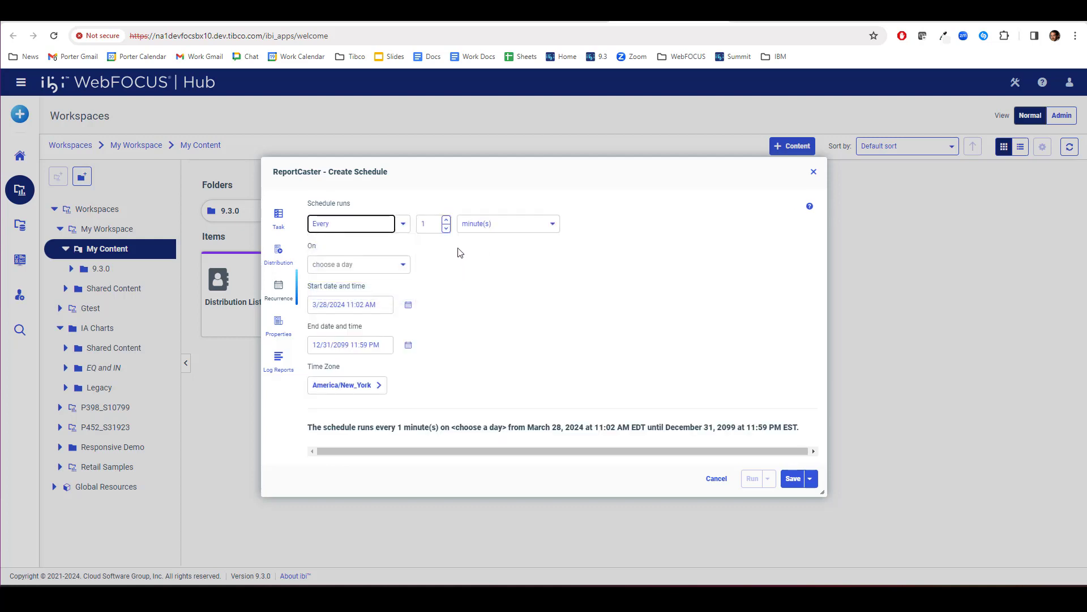
click(507, 223)
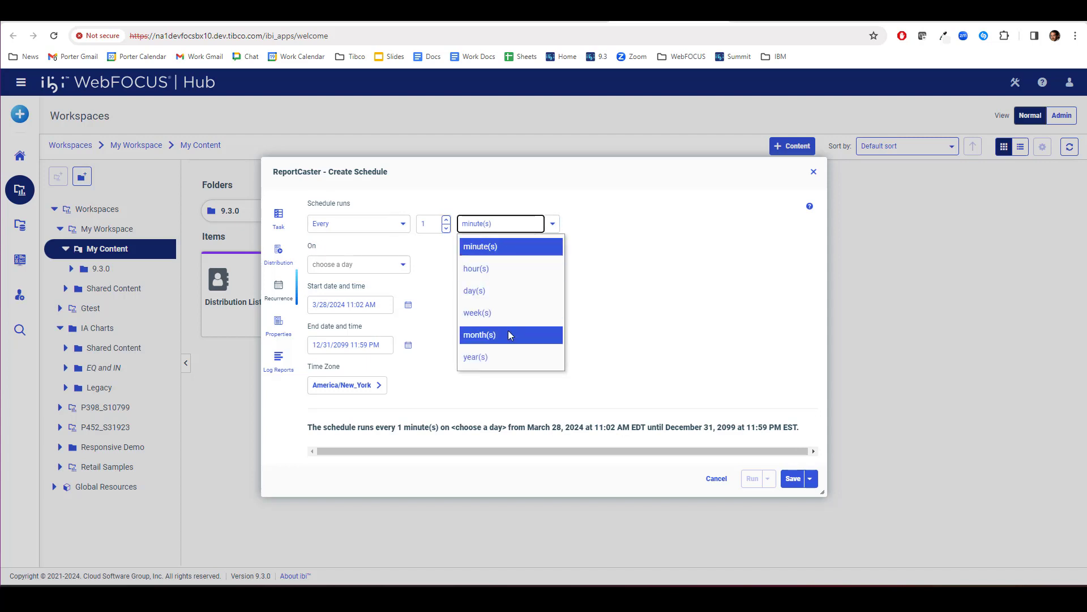
click(479, 334)
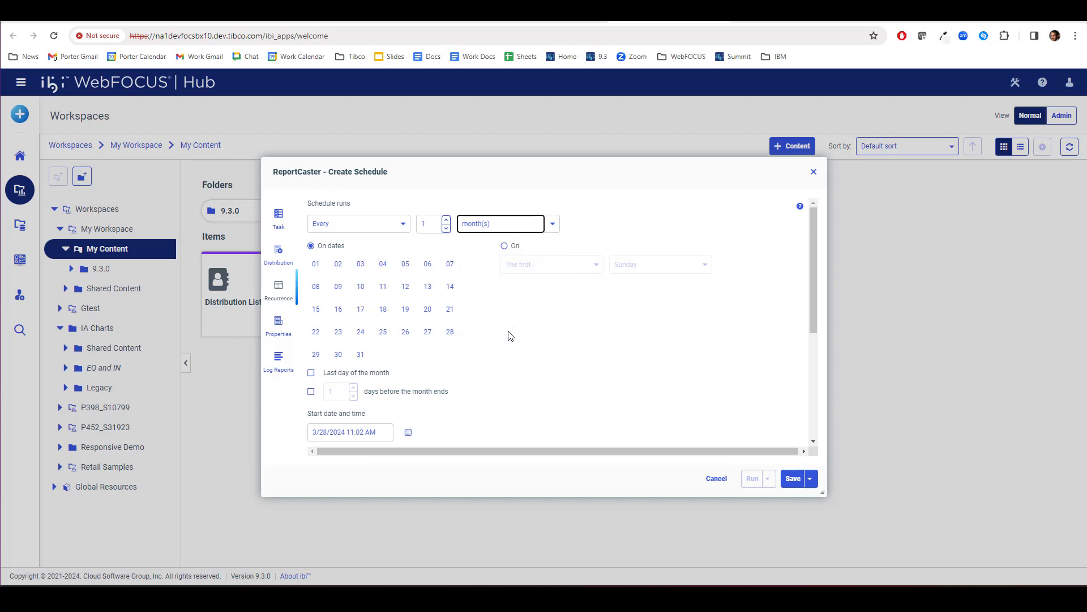
mouse_move(390, 303)
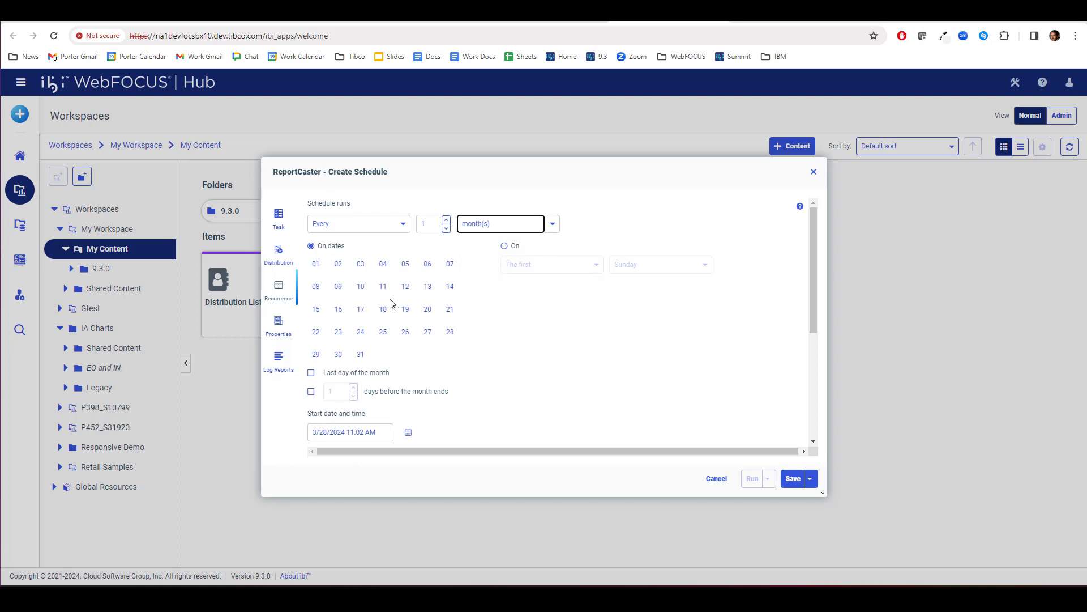
click(504, 245)
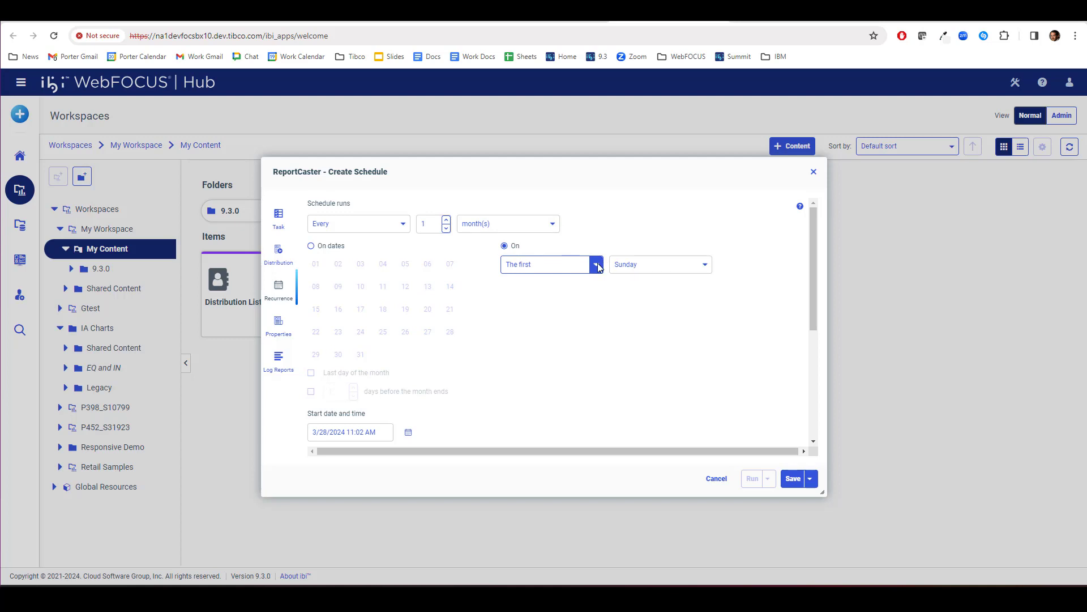
click(704, 264)
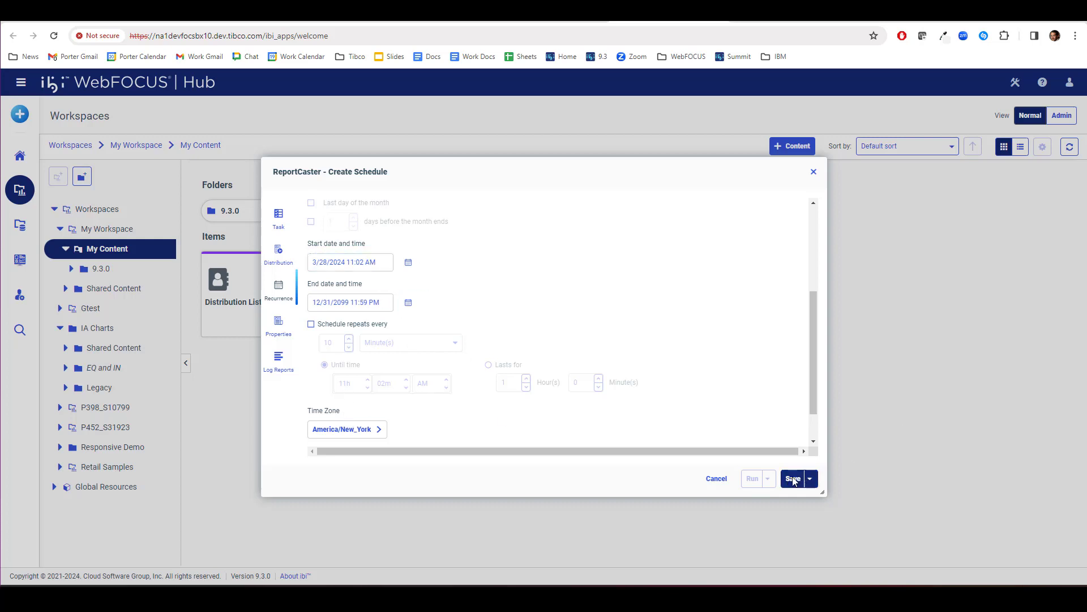
- Review the schedule's Properties, then show the empty Log Reports list
click(793, 479)
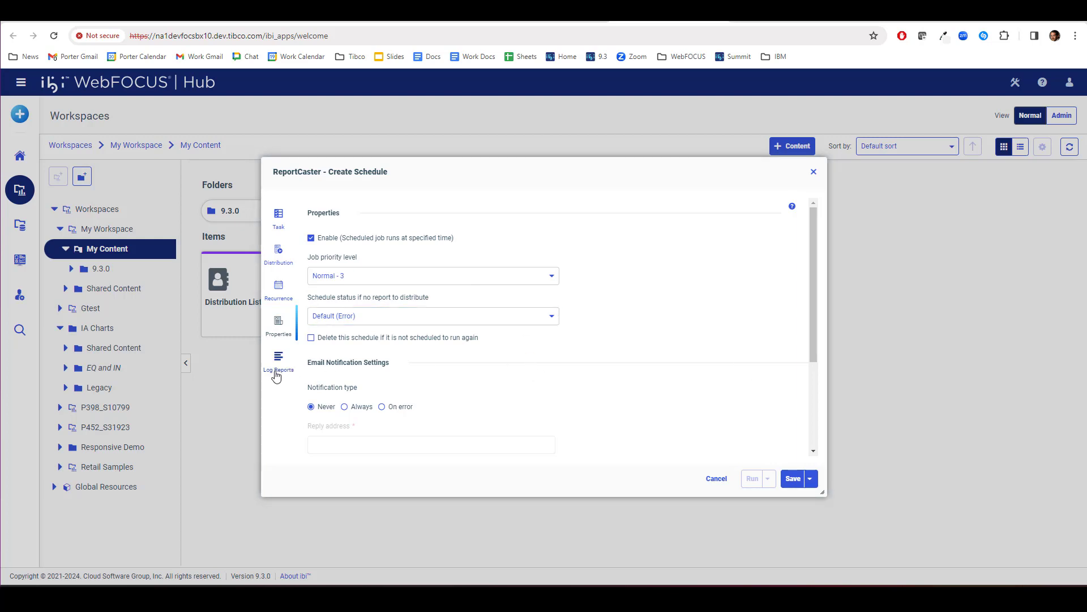
click(278, 360)
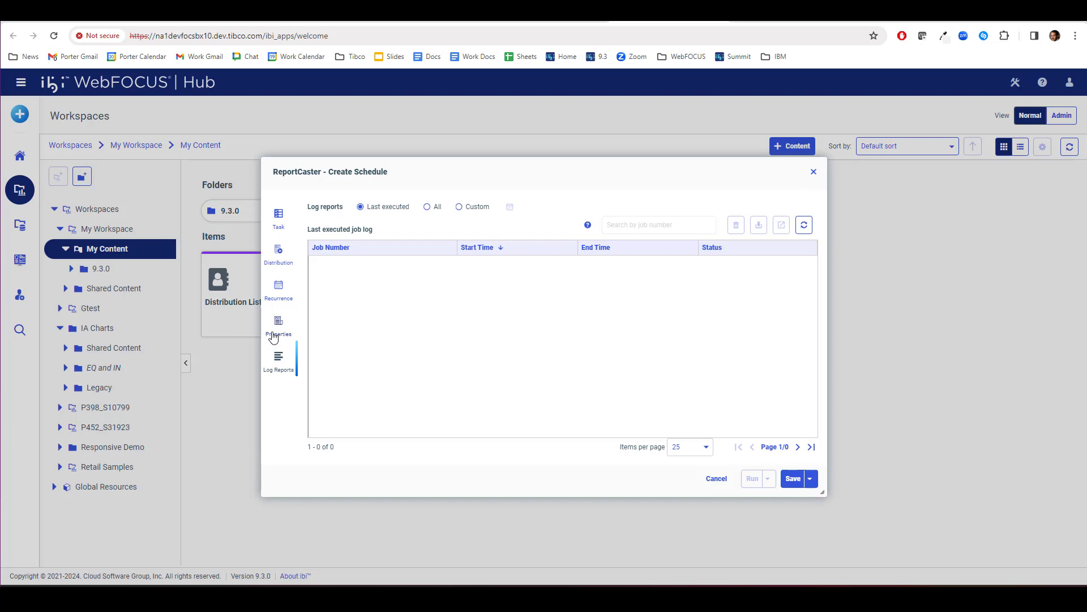
- Save the schedule as eStatement Schedule2 after 'eStatement Schedule' is rejected as existing
click(793, 478)
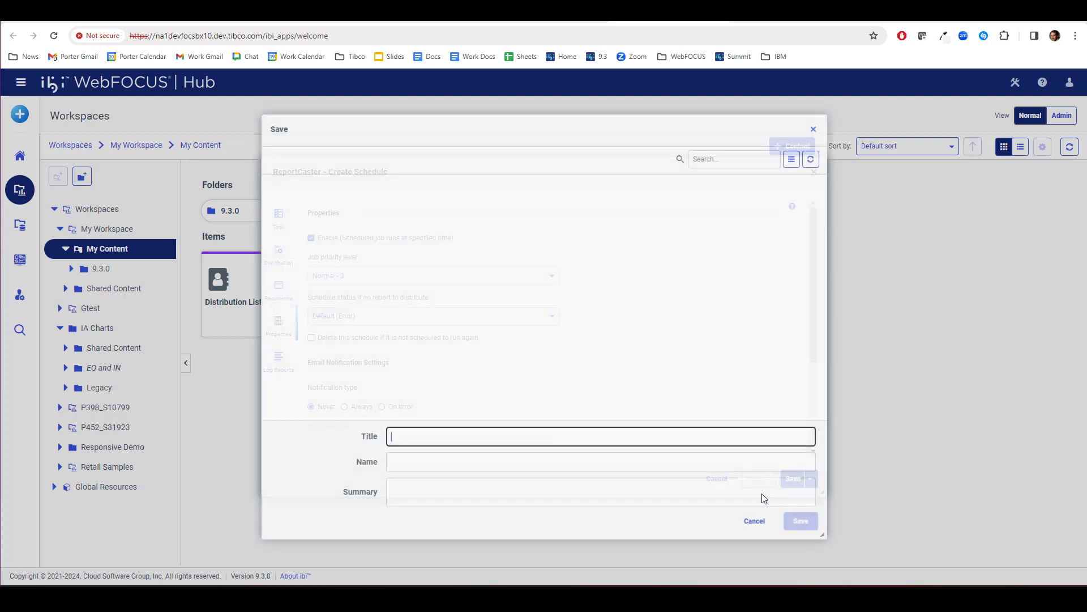
text(eStatement Schedule)
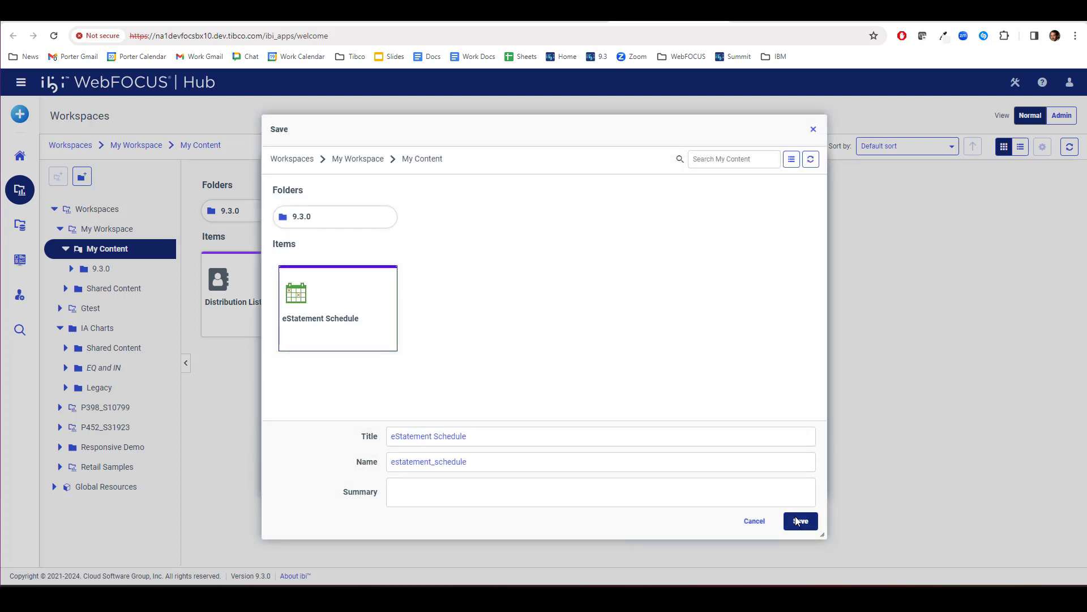
click(799, 521)
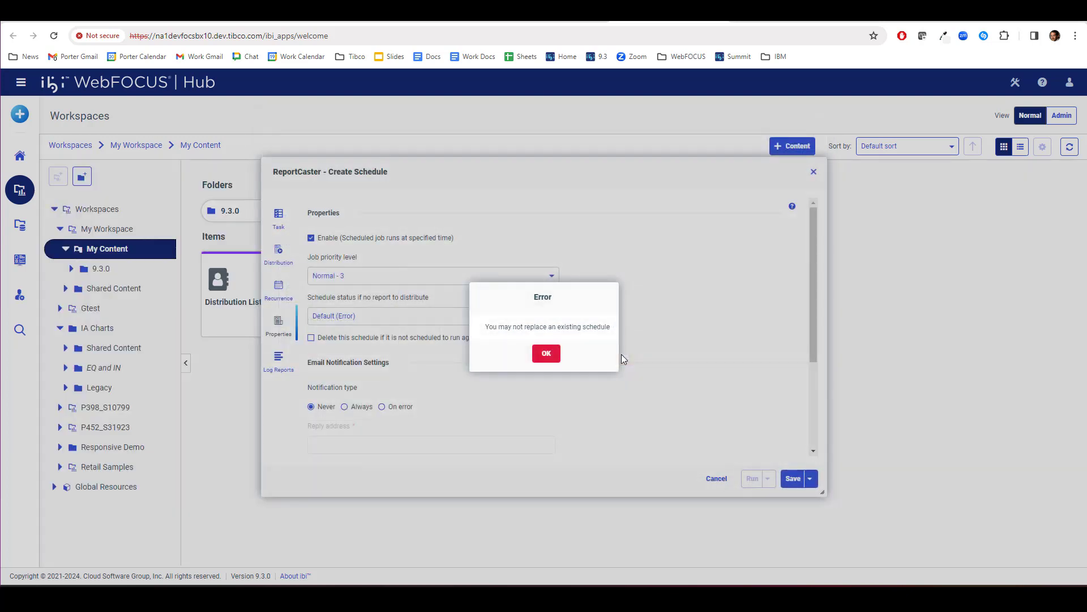
click(546, 353)
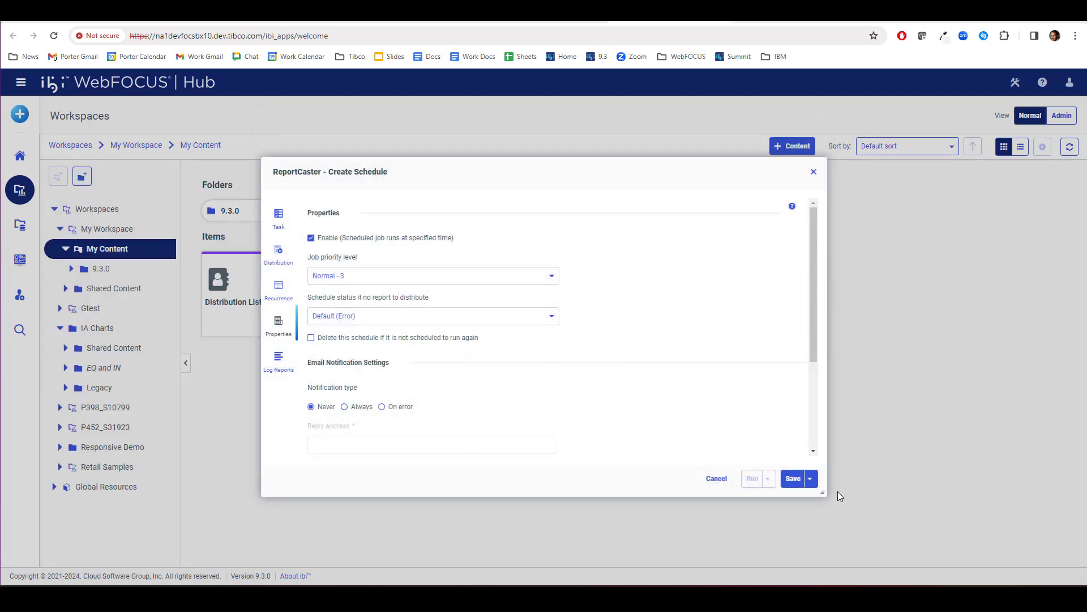
click(793, 478)
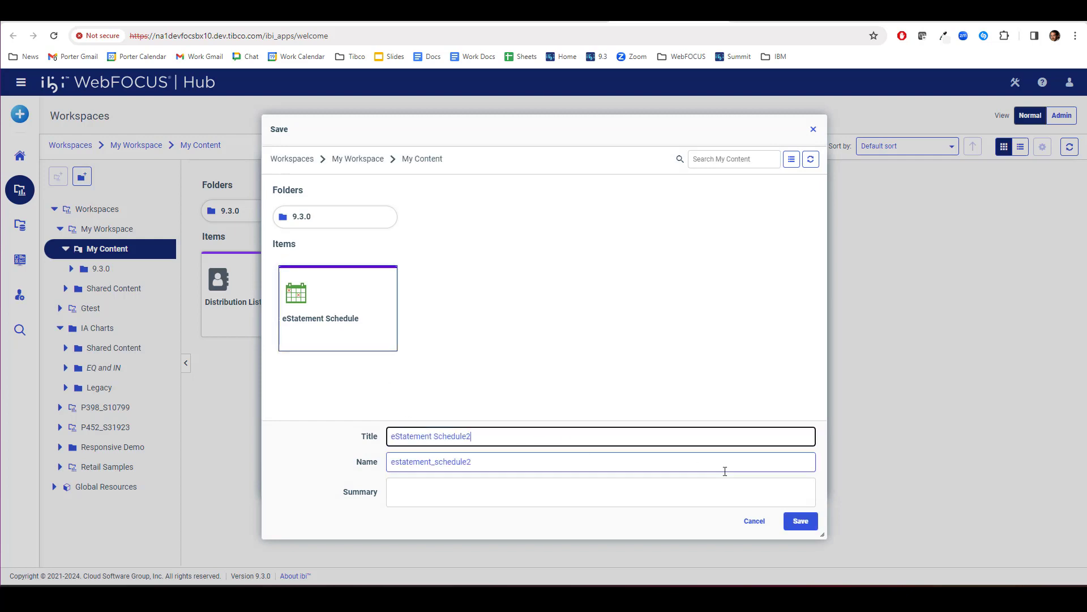
click(799, 521)
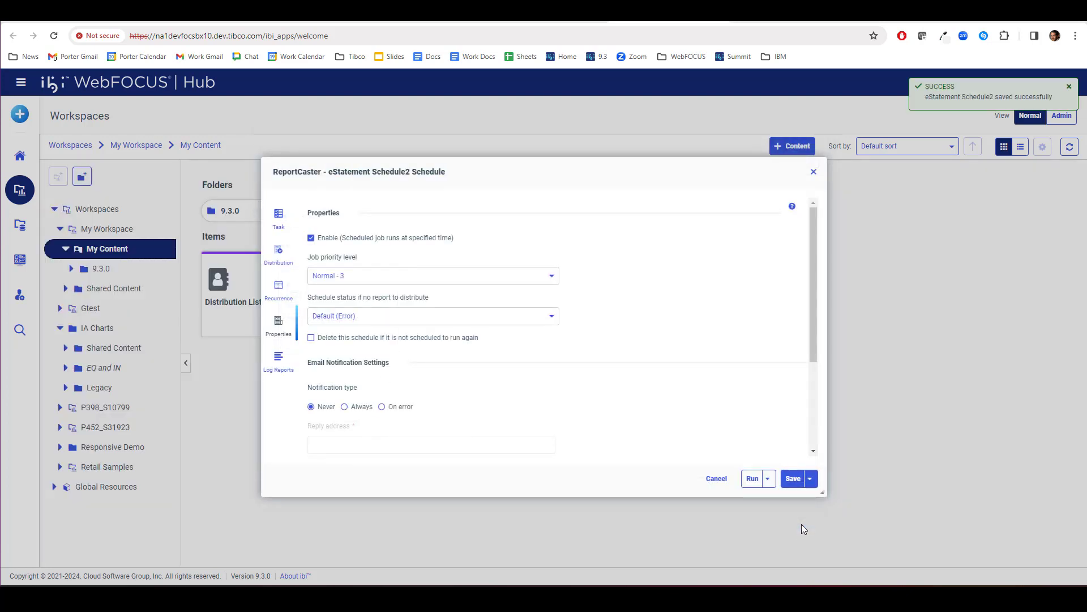
- Run eStatement Schedule2 and open its submitted job's Job Process Log Report
click(751, 478)
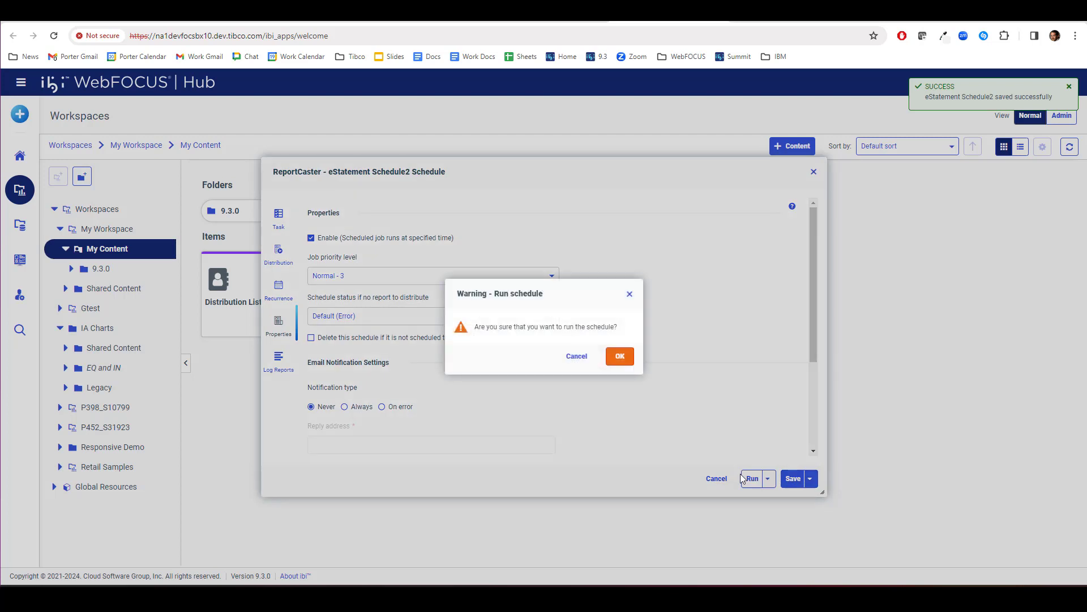
click(618, 356)
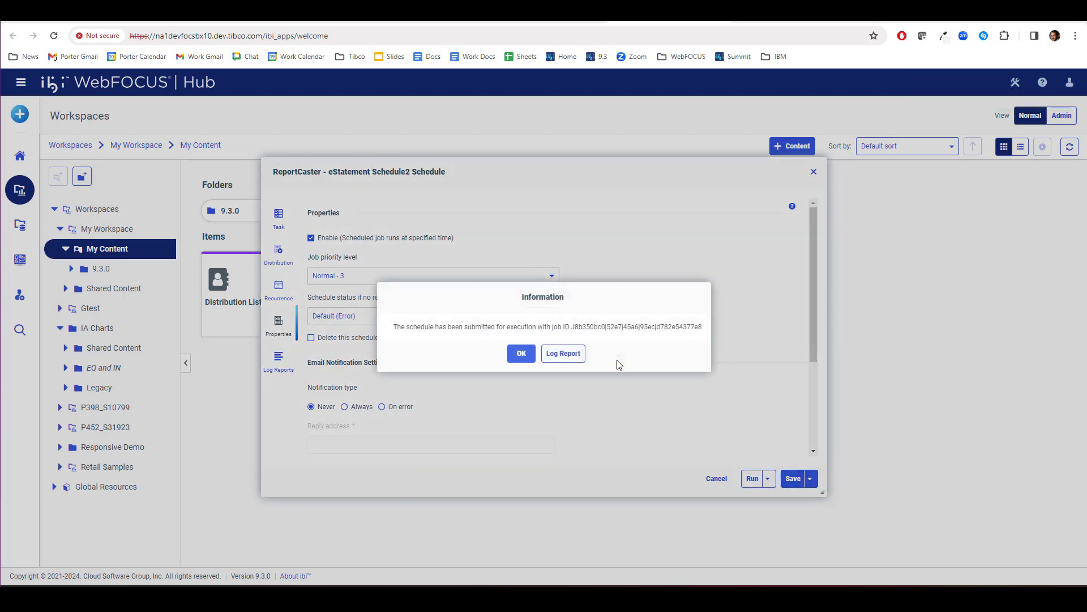
click(562, 352)
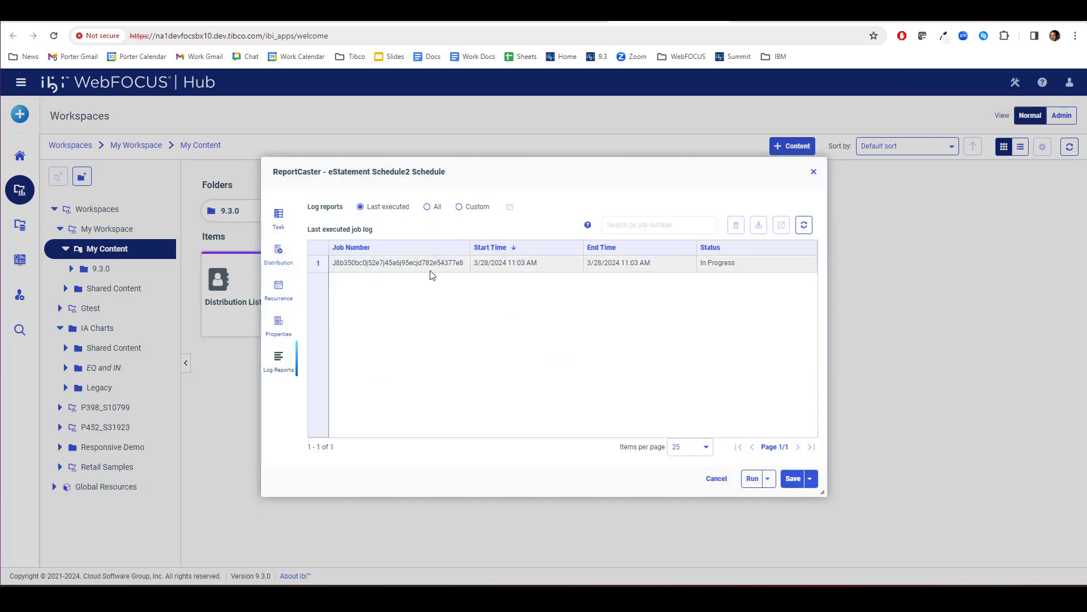
click(398, 263)
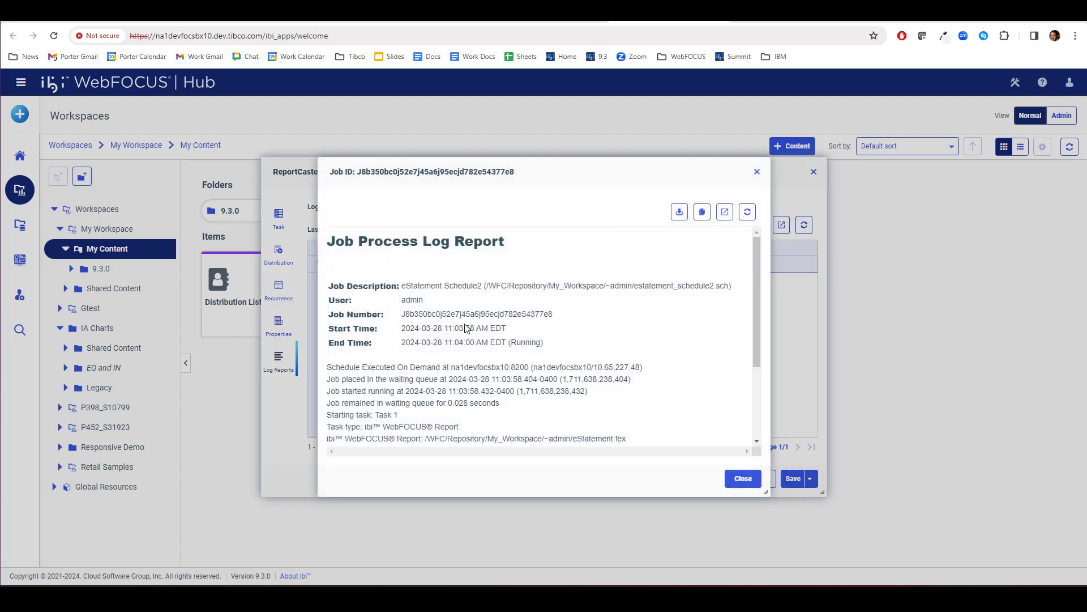